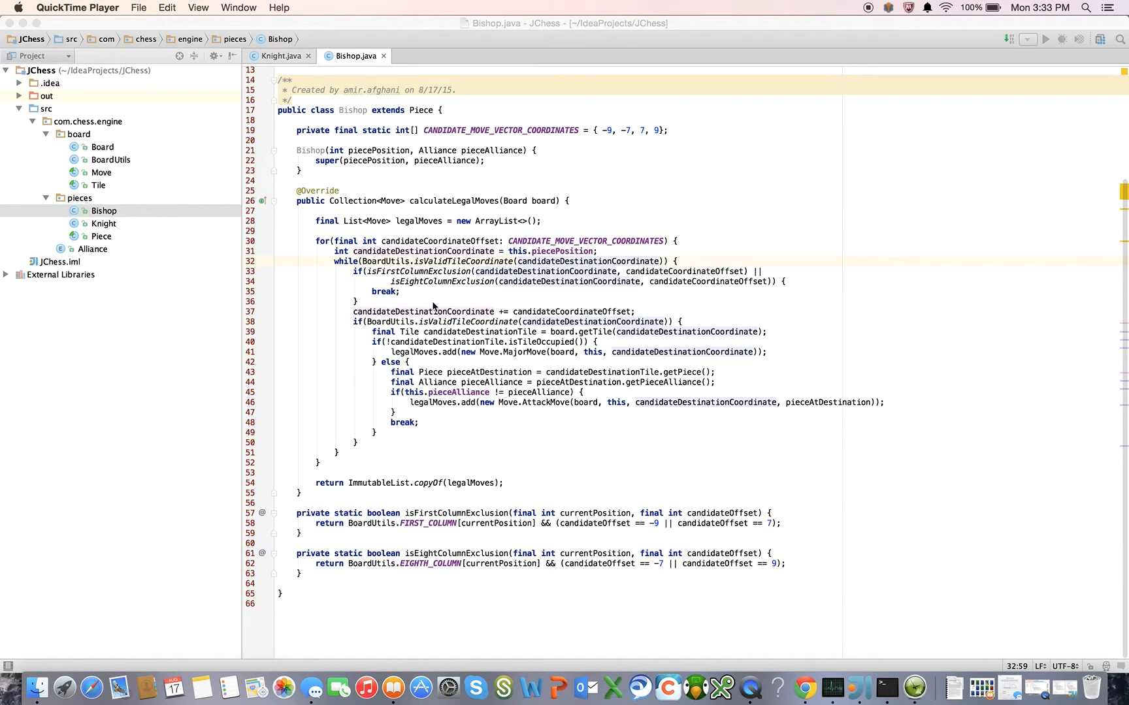
mouse_move(431, 420)
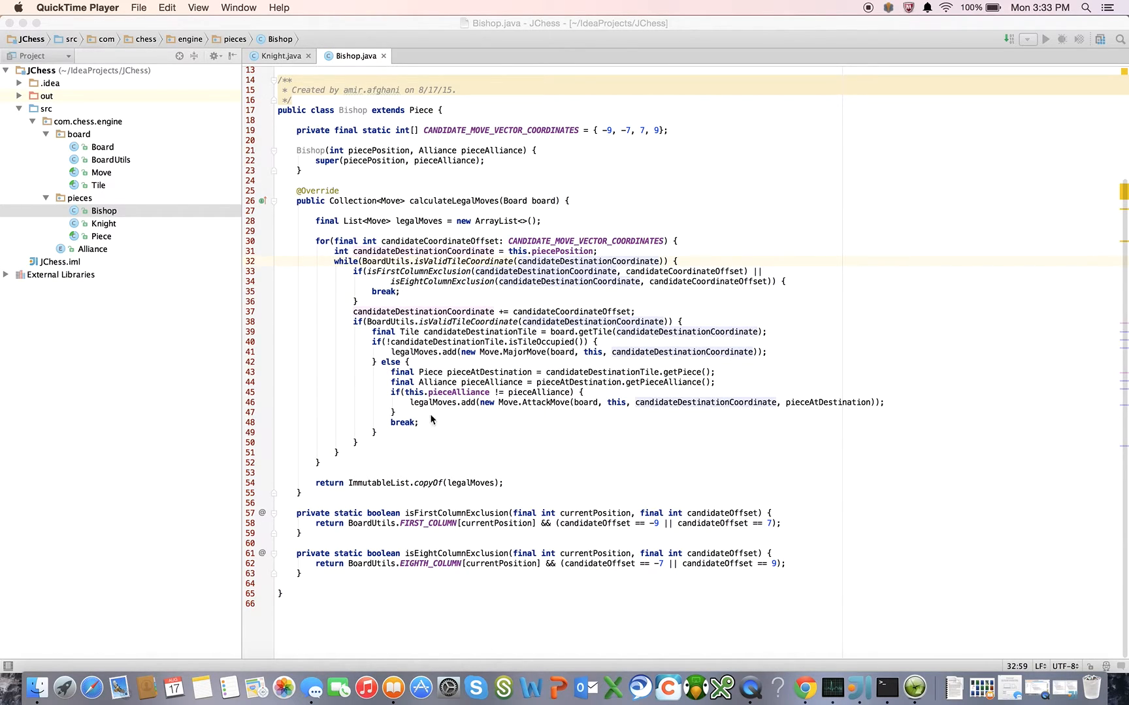
mouse_move(453, 414)
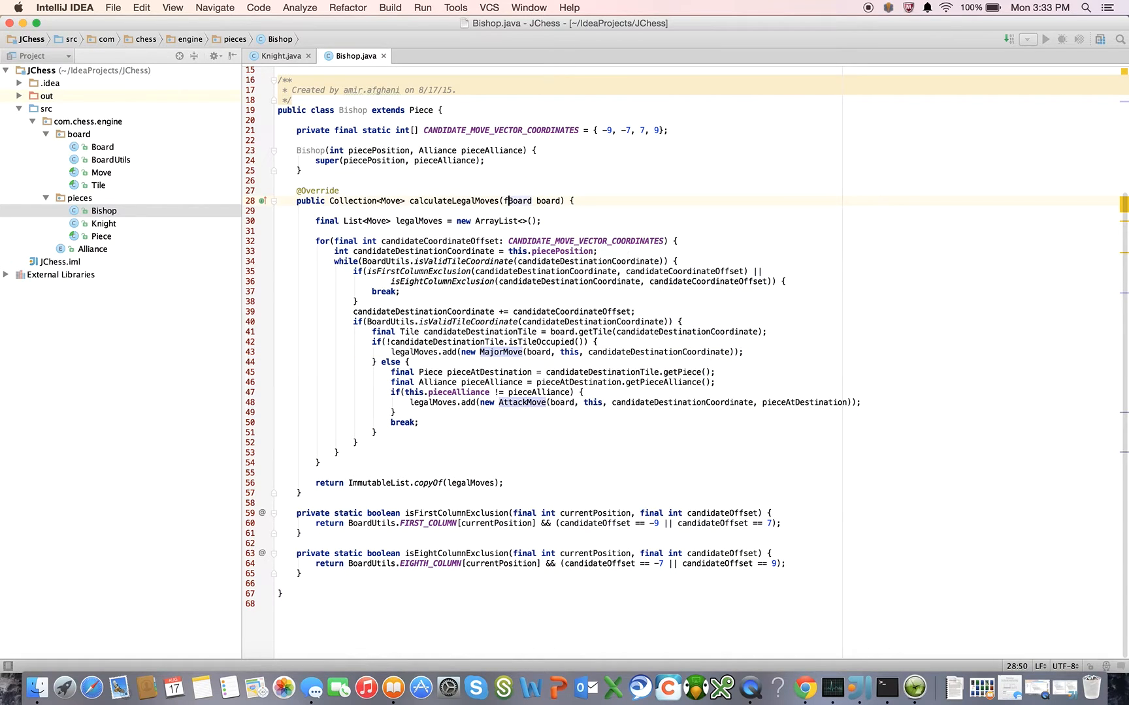
Step: Declare the Board parameter of Bishop's calculateLegalMoves as final
text(final)
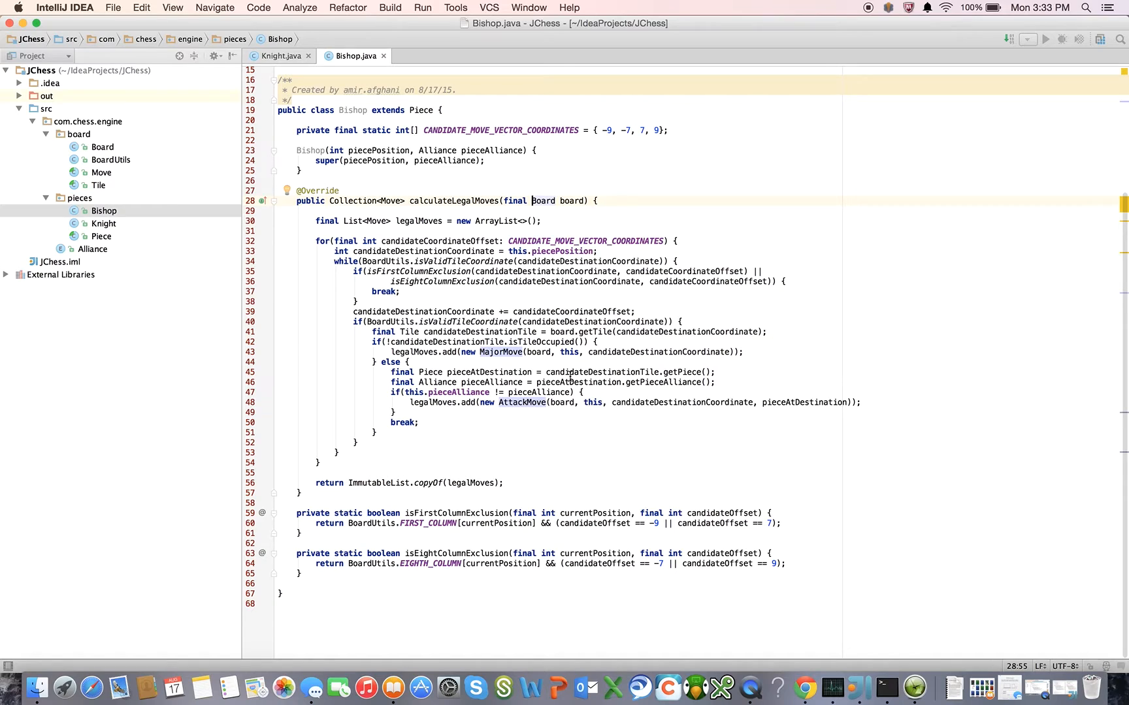
mouse_move(529, 332)
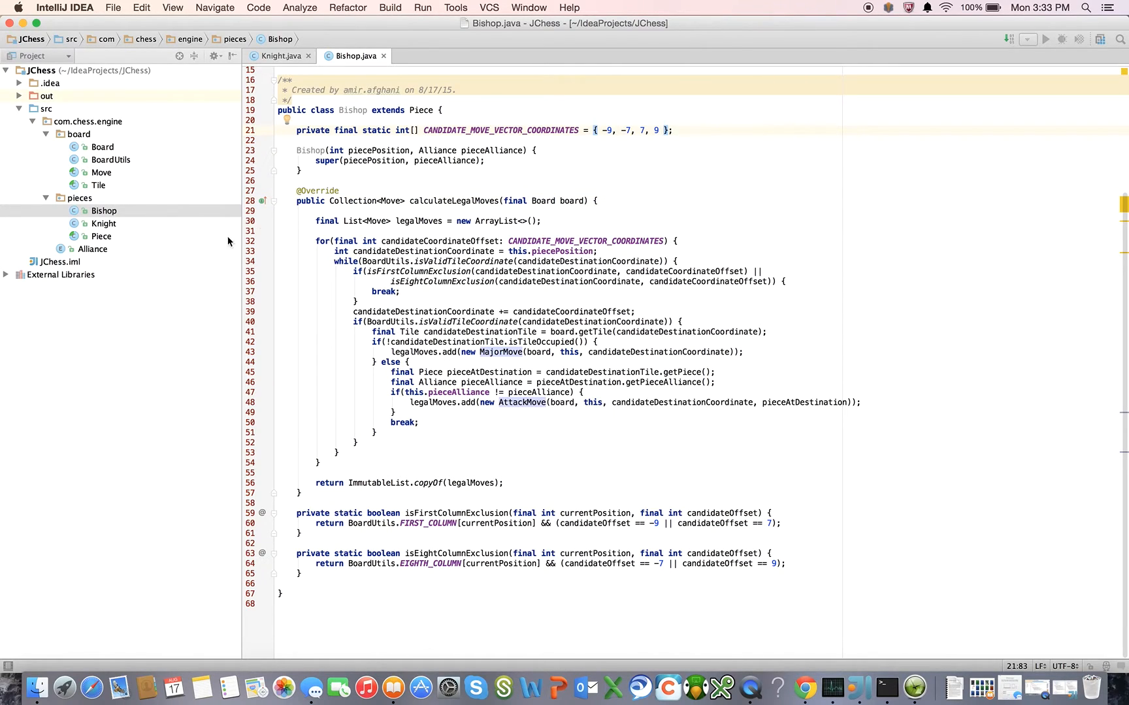
Step: Create a new Java class named Rook in the pieces package
click(78, 199)
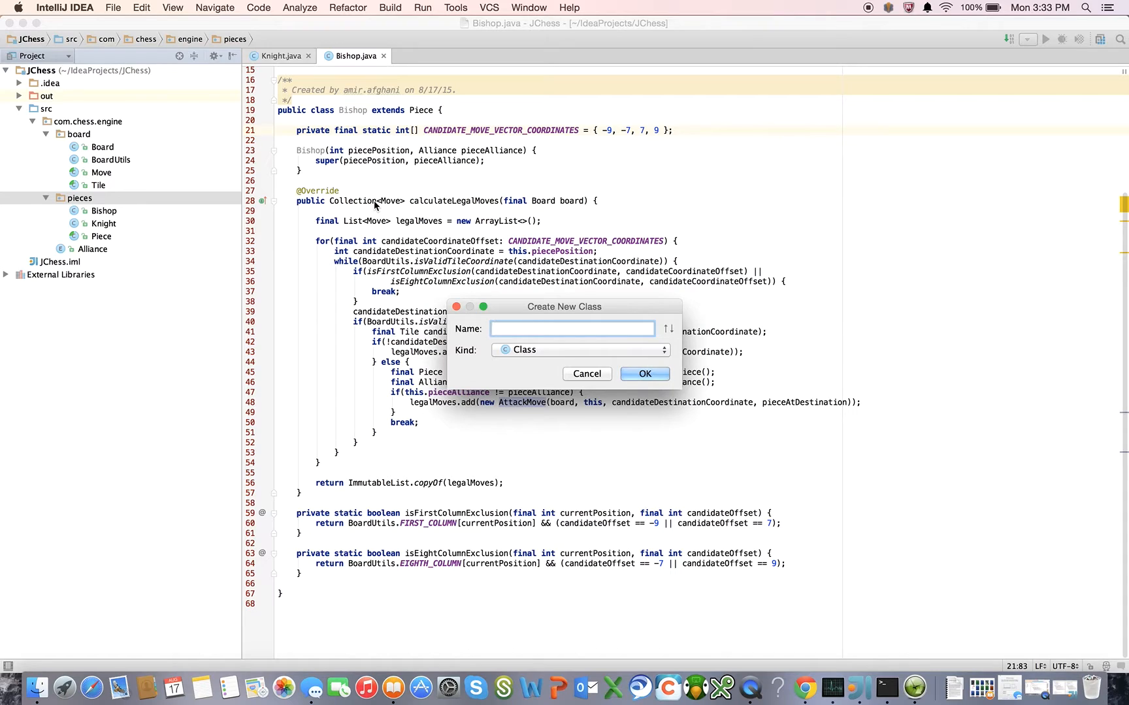
text(Rook)
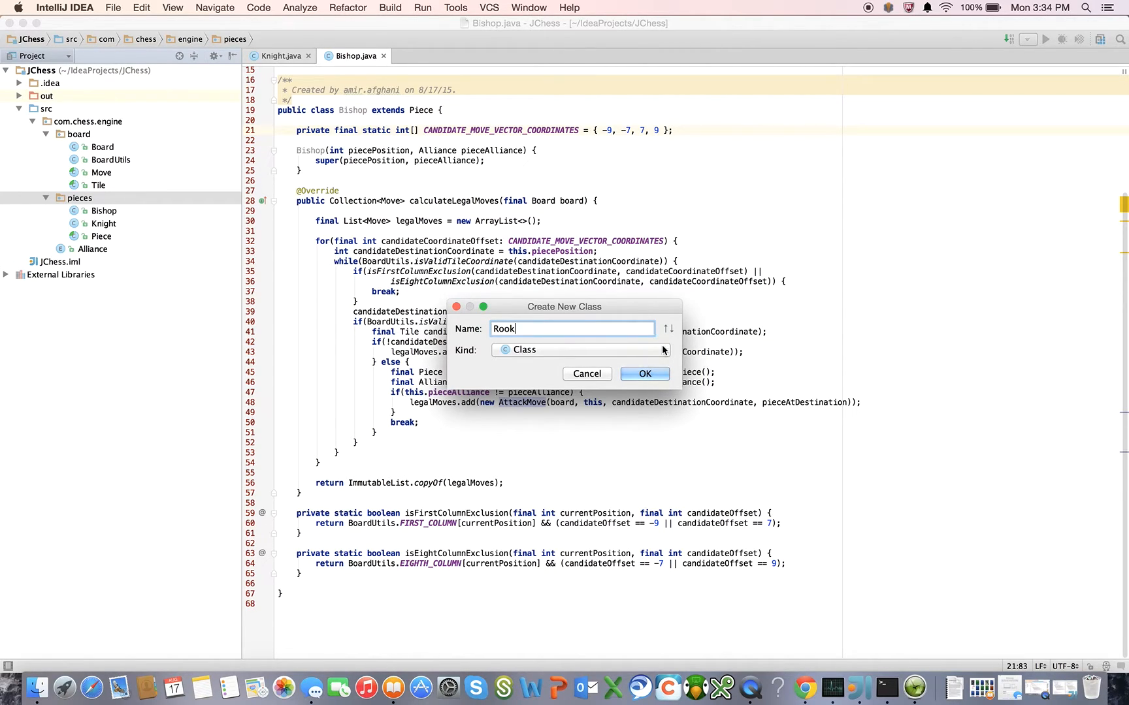
click(644, 374)
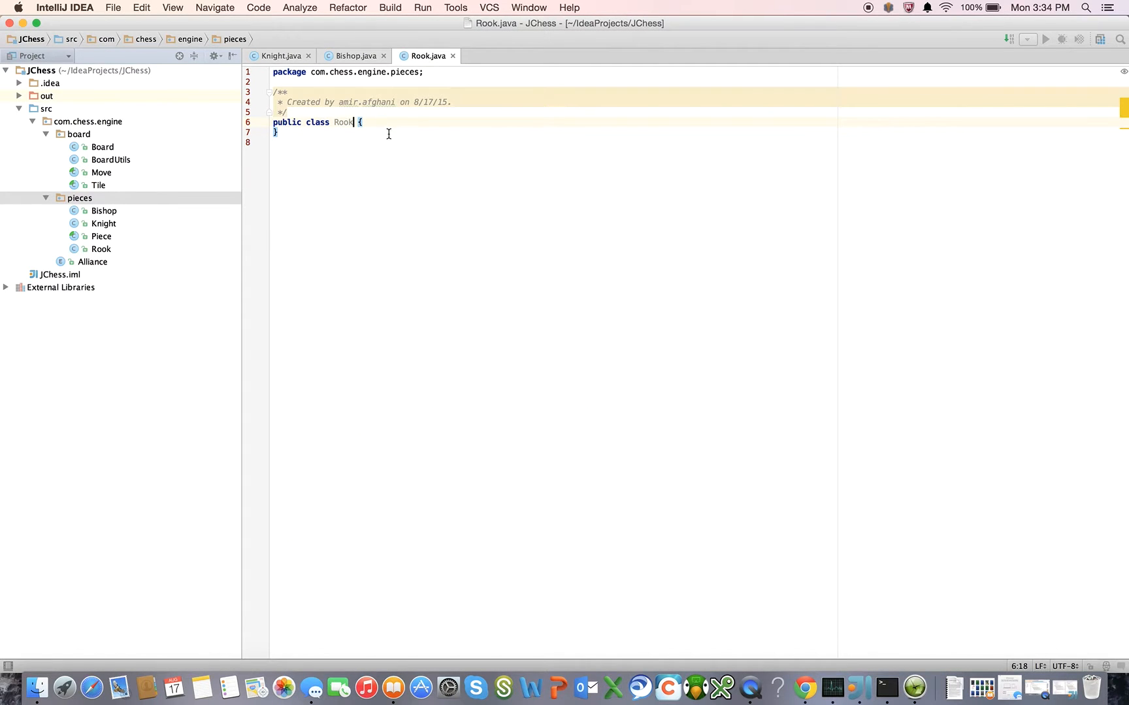
Step: Make Rook extend Piece, stub calculateLegalMoves and generate a constructor matching Piece's
text(extends)
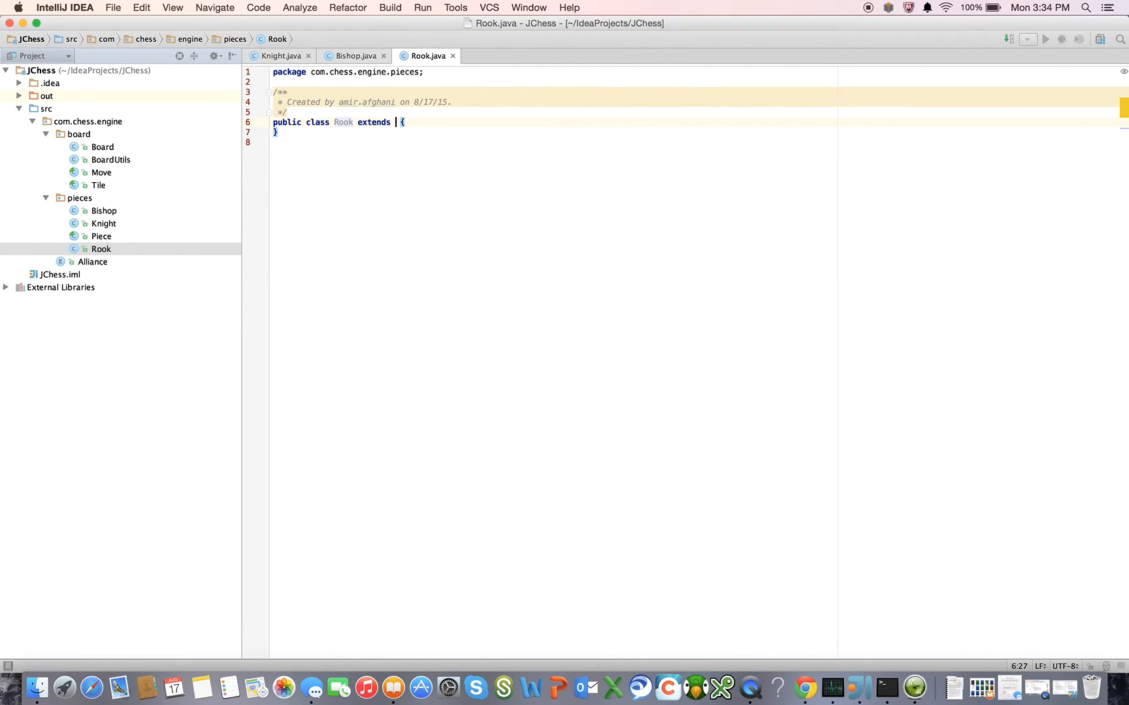
text(Piece)
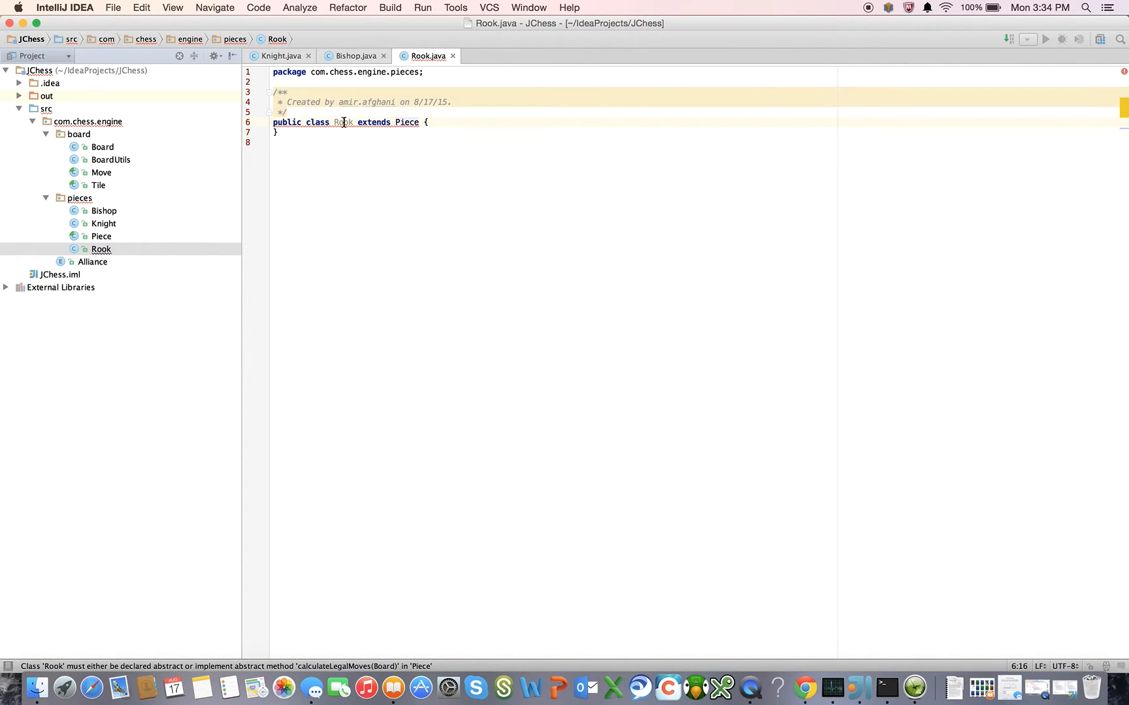
click(284, 112)
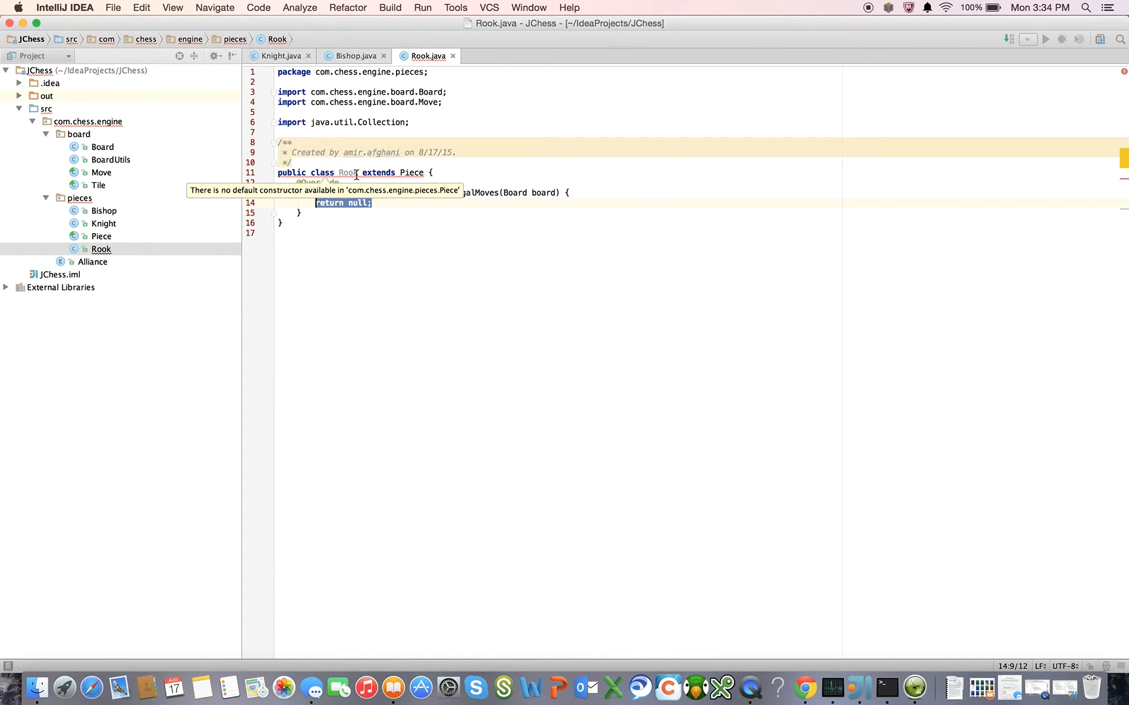
click(287, 161)
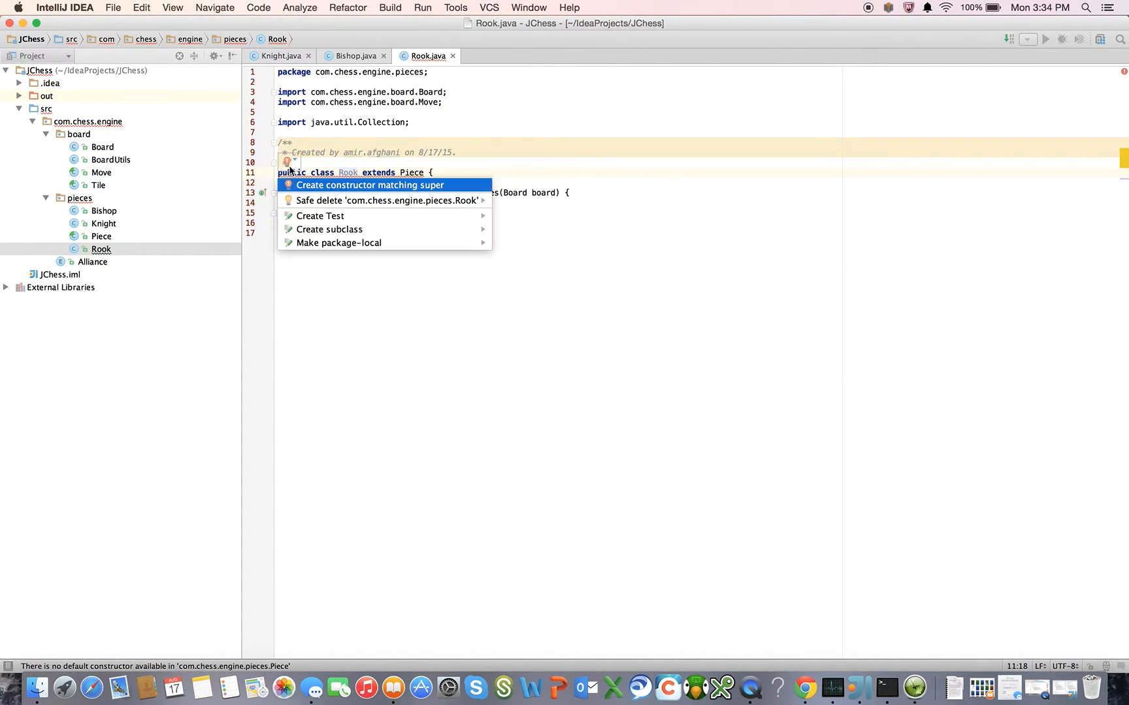
click(370, 186)
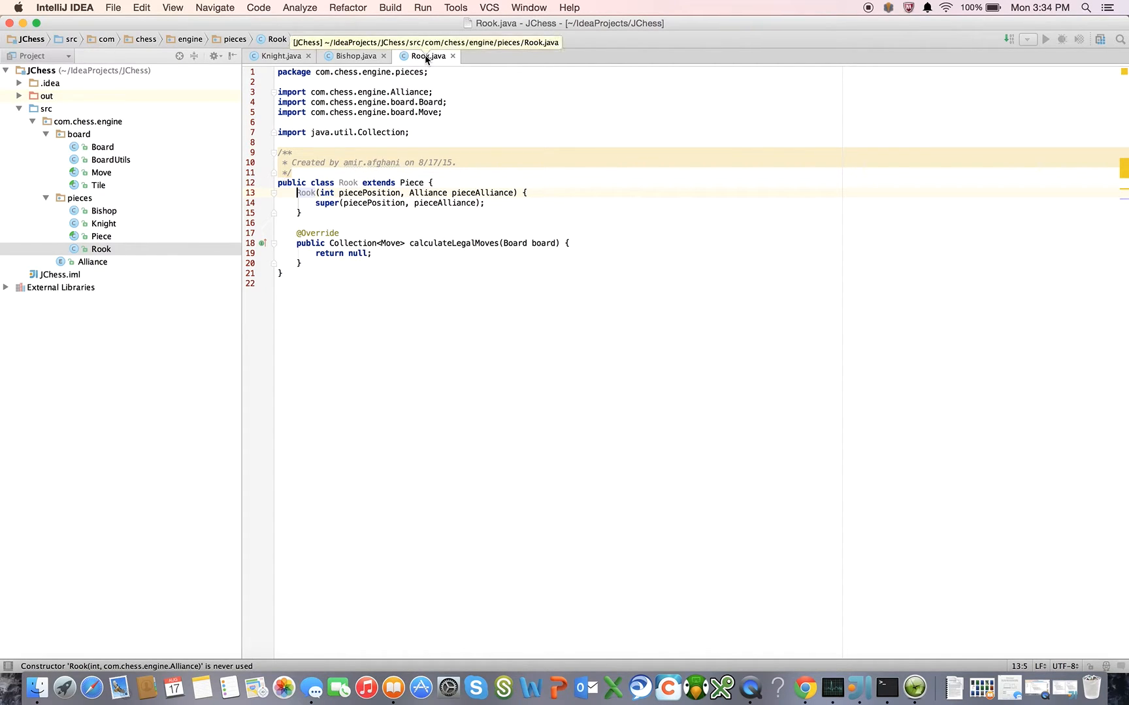
Step: Split Rook beside Bishop vertically and copy CANDIDATE_MOVE_VECTOR_COORDINATES into Rook
right_click(427, 55)
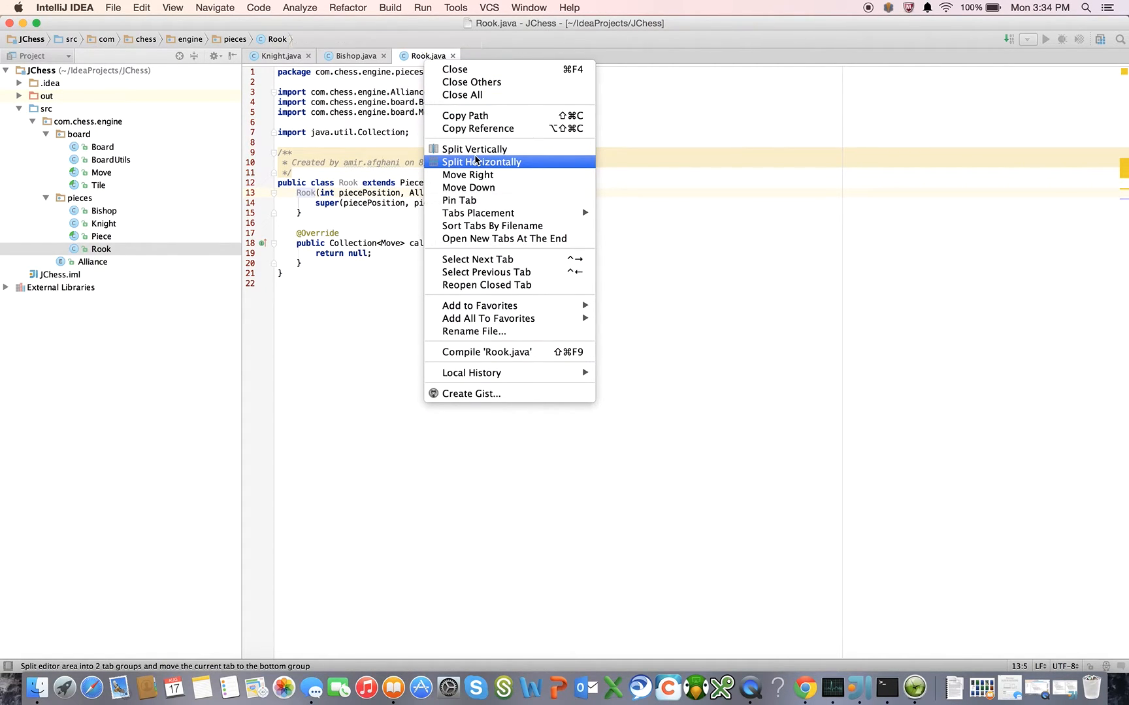
mouse_move(474, 149)
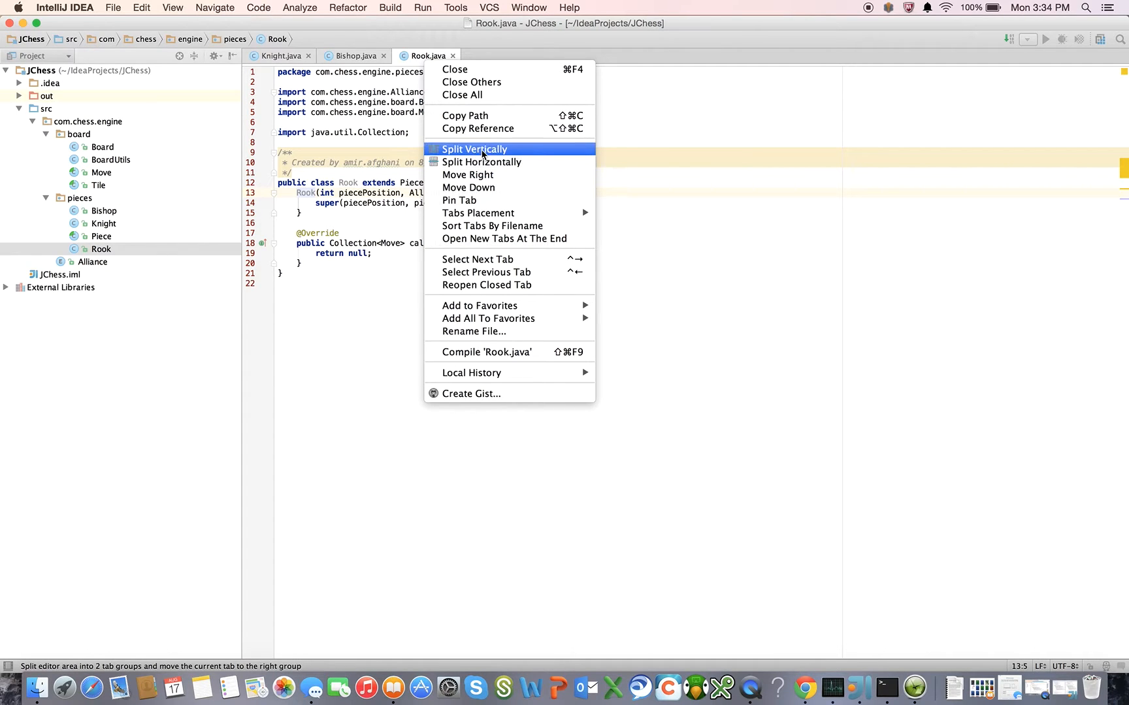
click(474, 149)
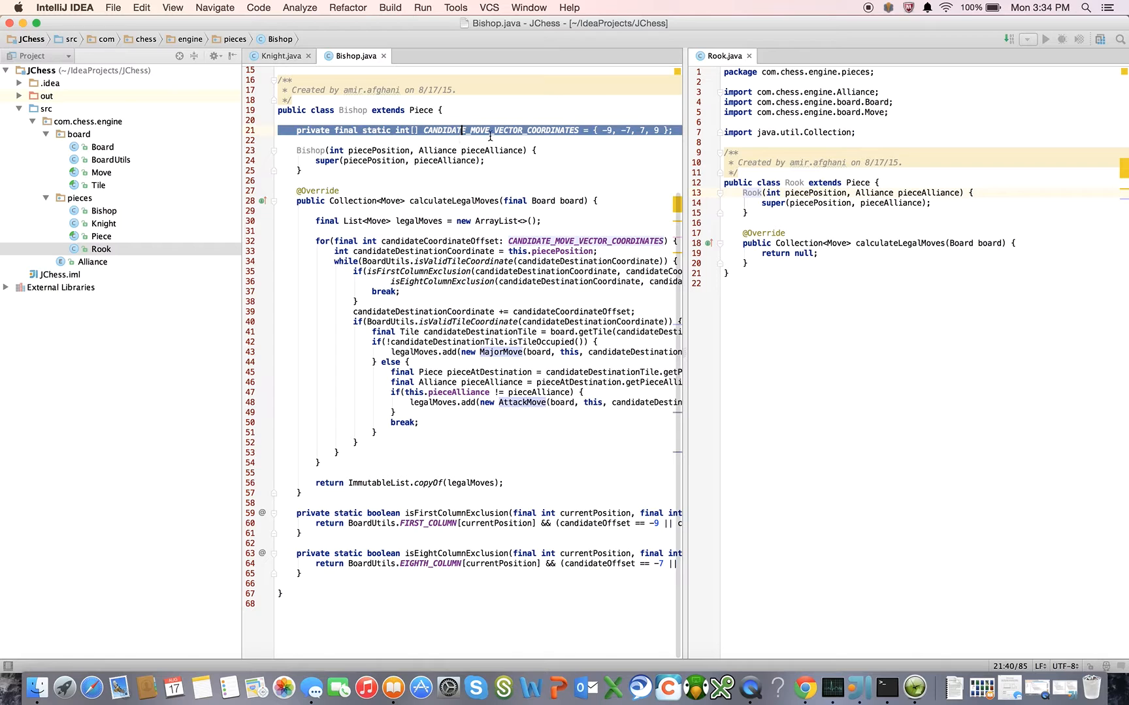
click(753, 192)
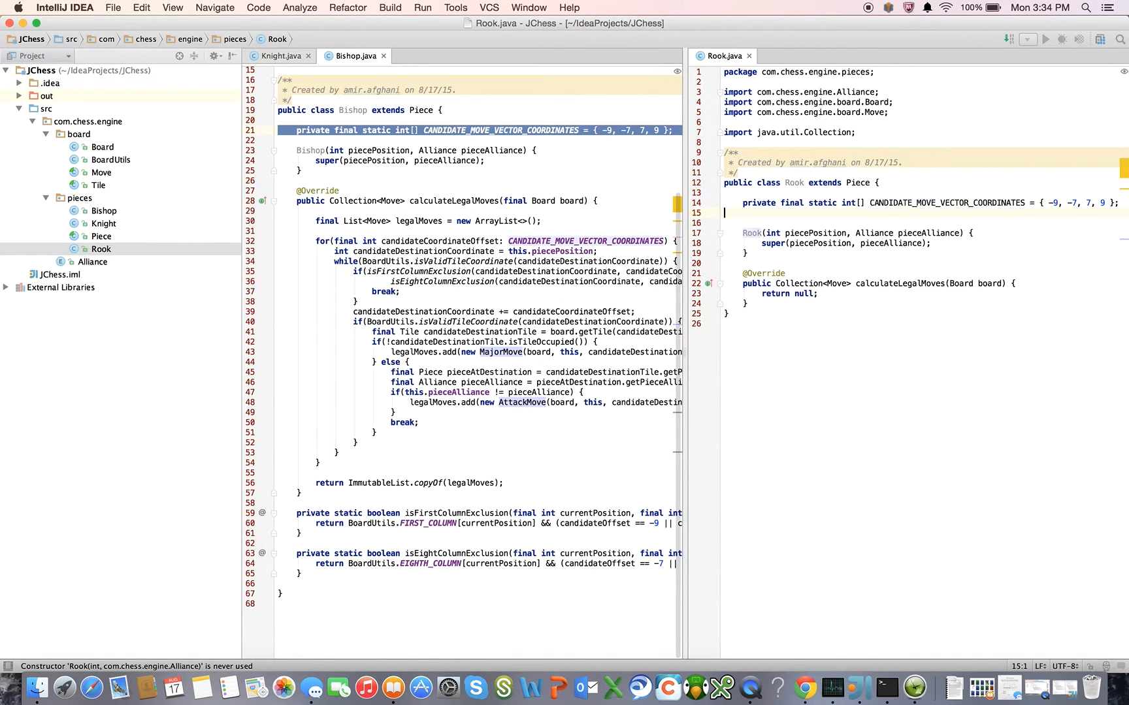
double_click(944, 202)
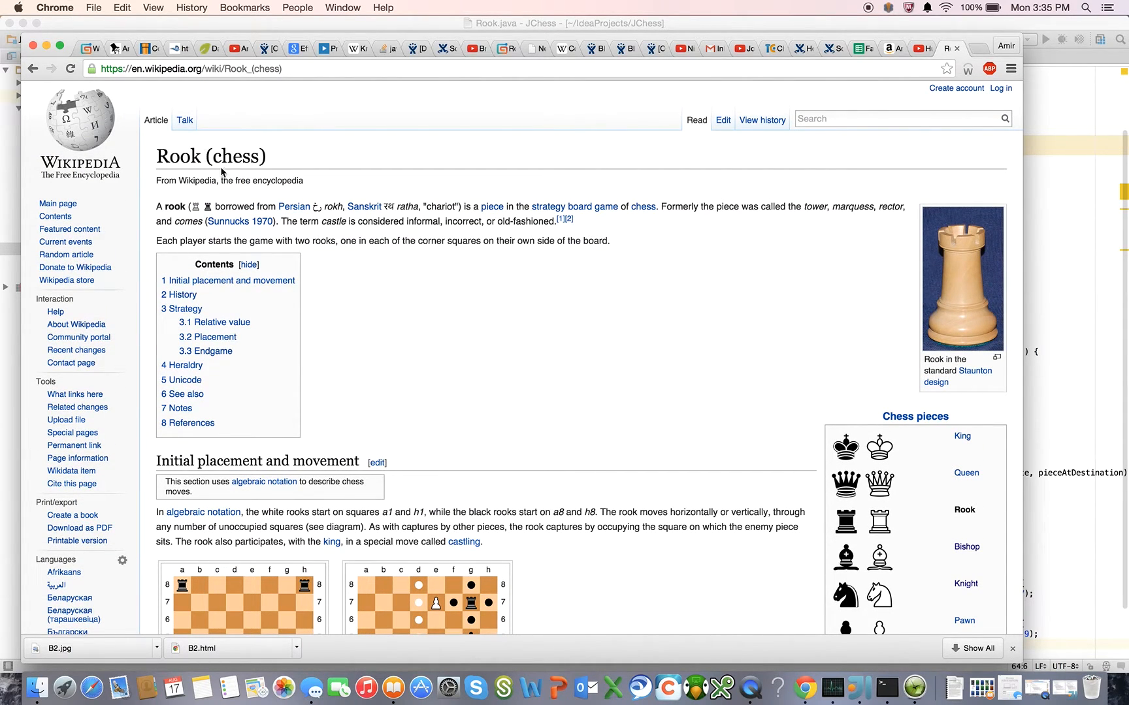
Step: Scroll the Wikipedia Rook article to the initial placement and movement diagram
scroll(down, 3)
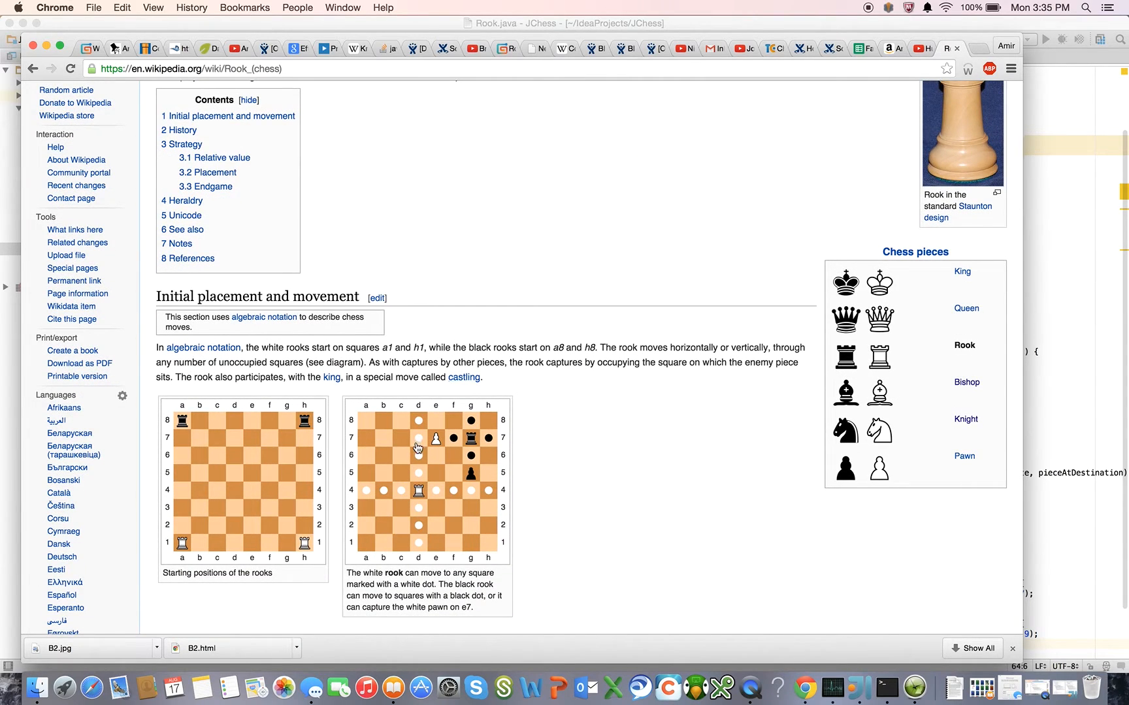
mouse_move(420, 495)
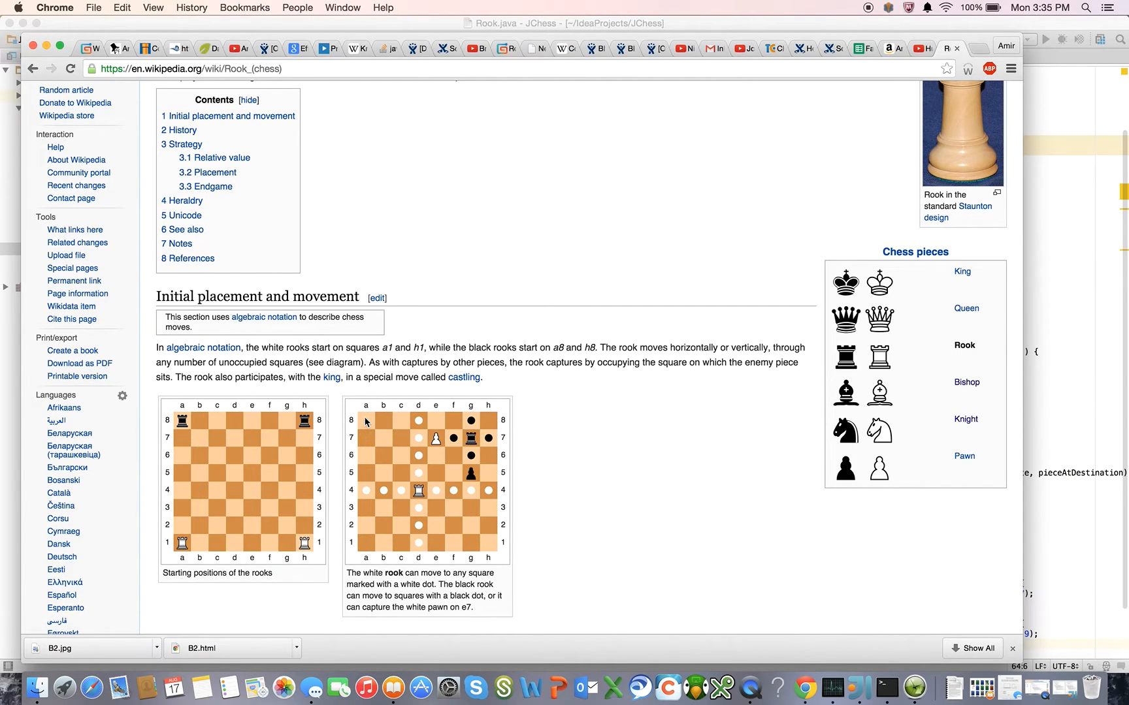
mouse_move(375, 449)
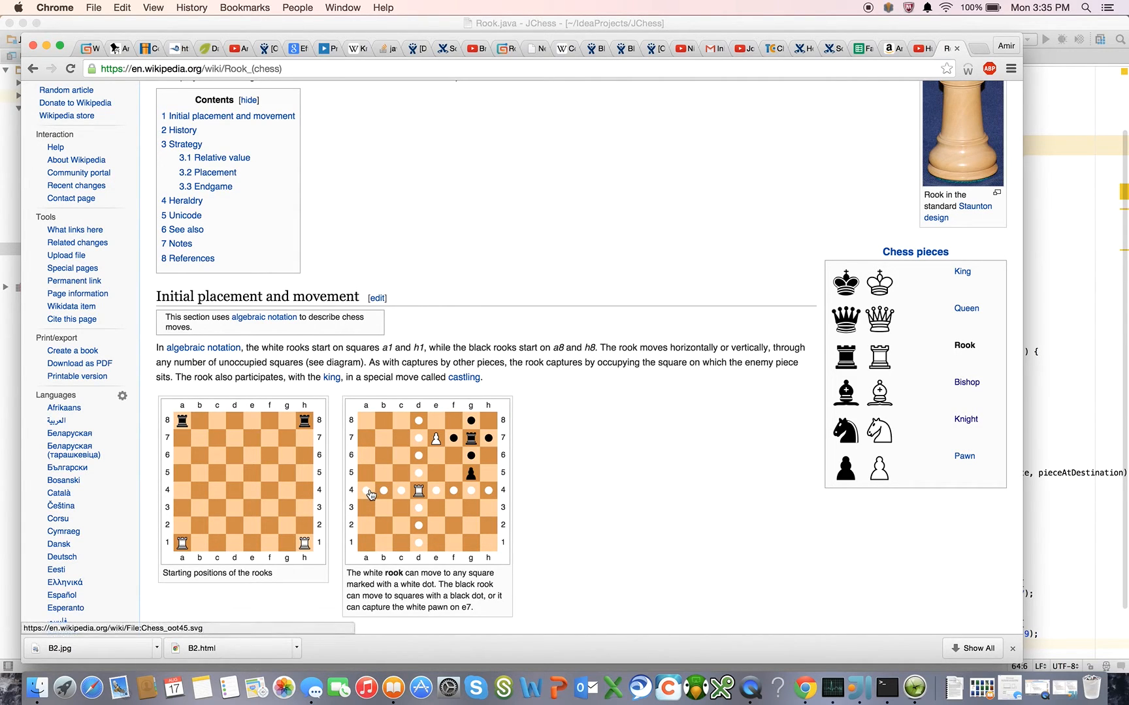
mouse_move(367, 441)
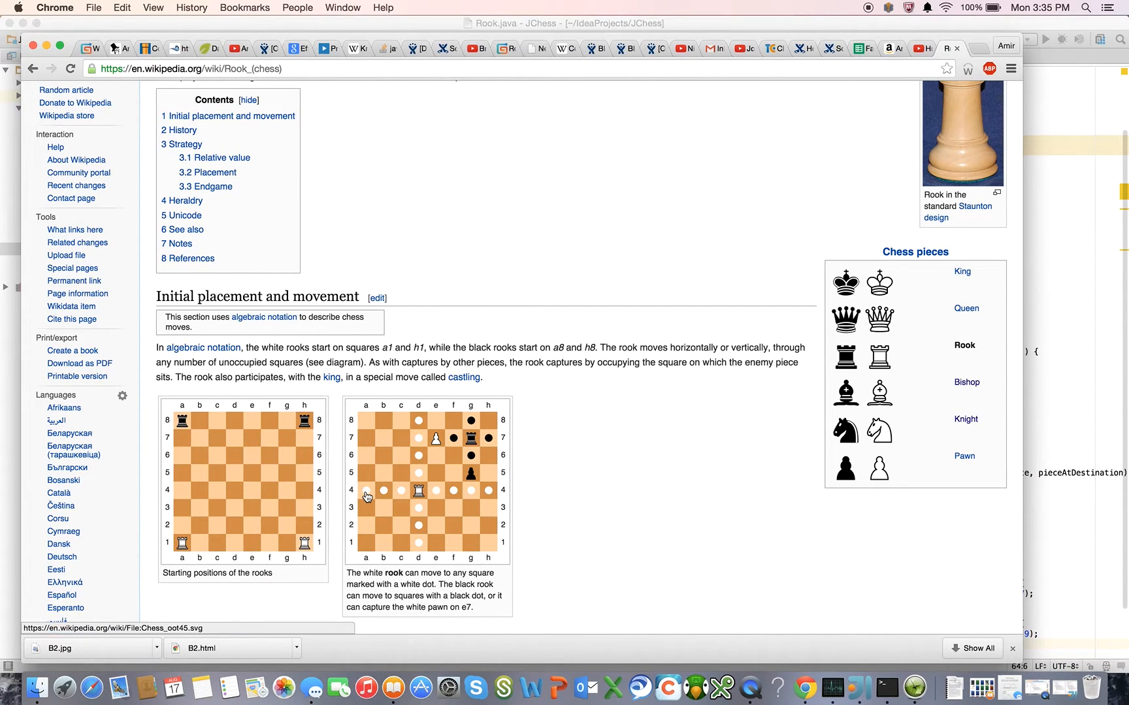
mouse_move(408, 492)
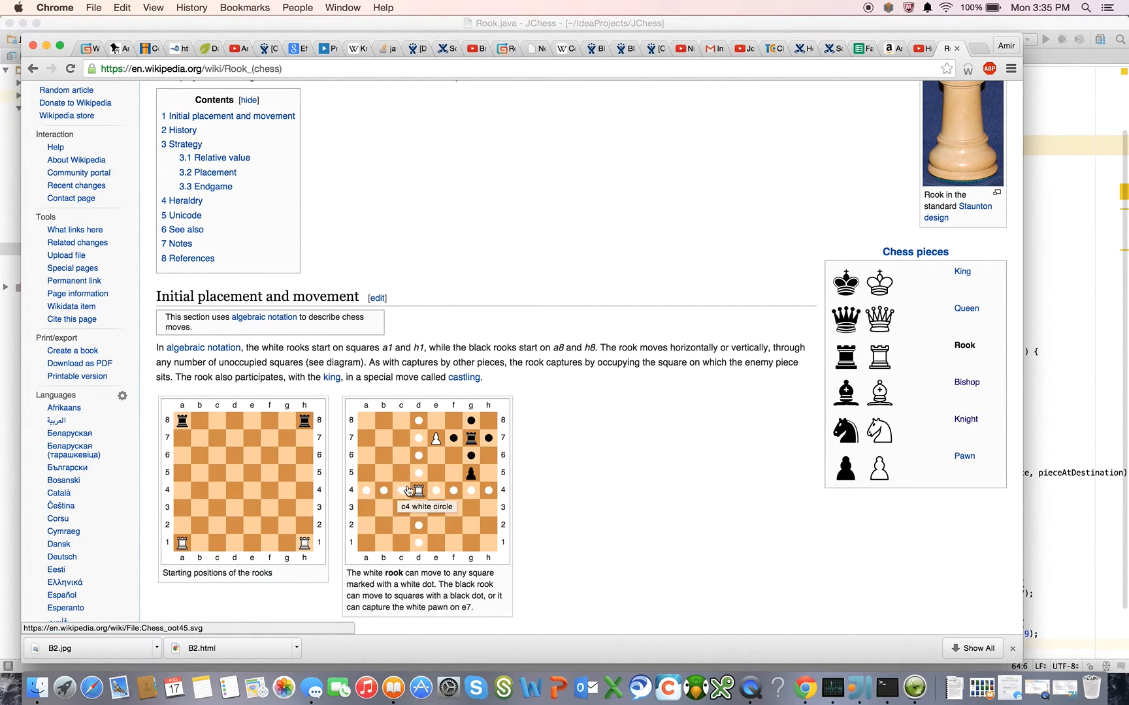
mouse_move(419, 490)
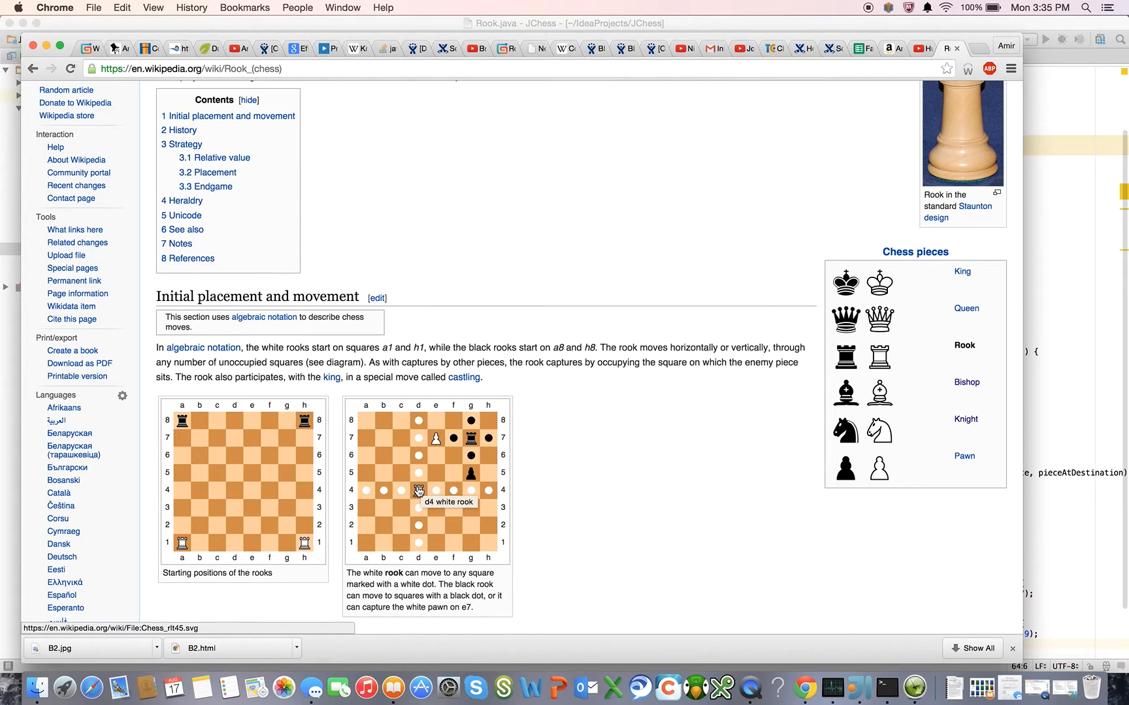
mouse_move(405, 492)
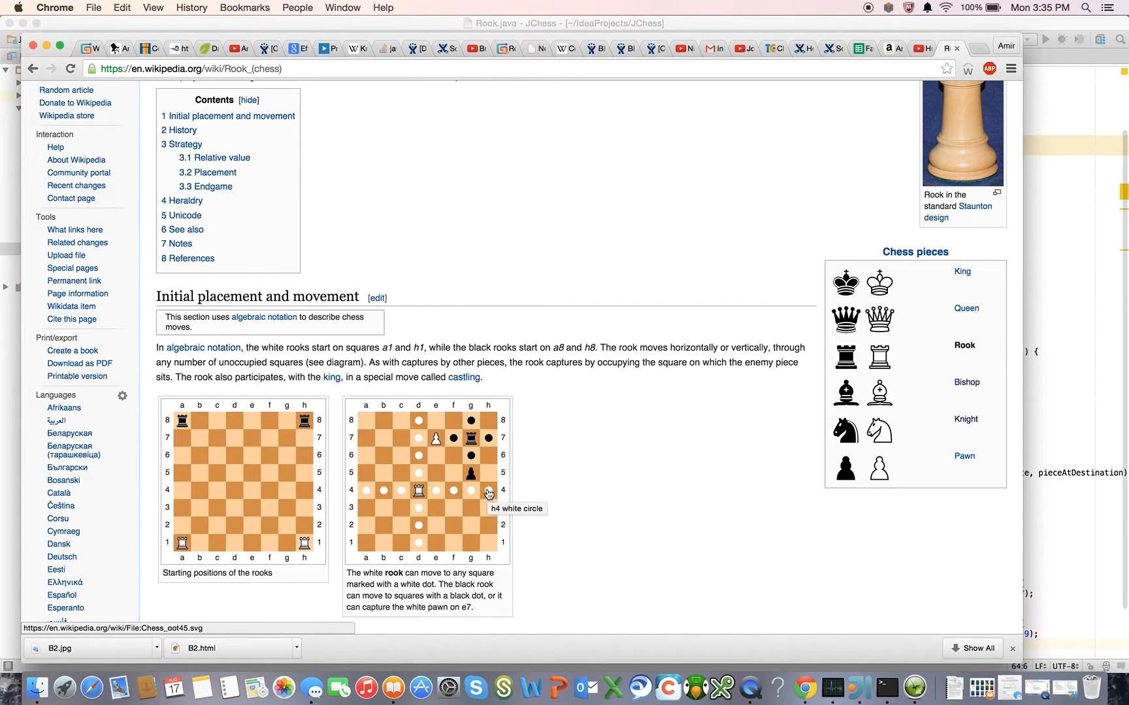
mouse_move(419, 490)
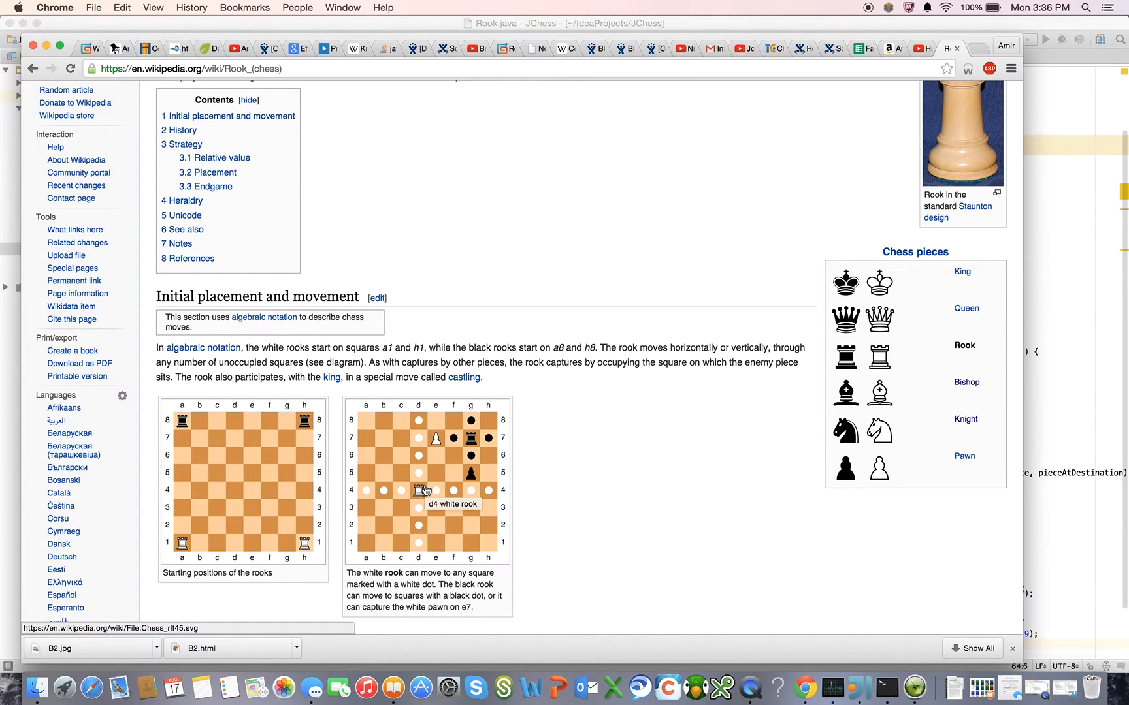
mouse_move(424, 481)
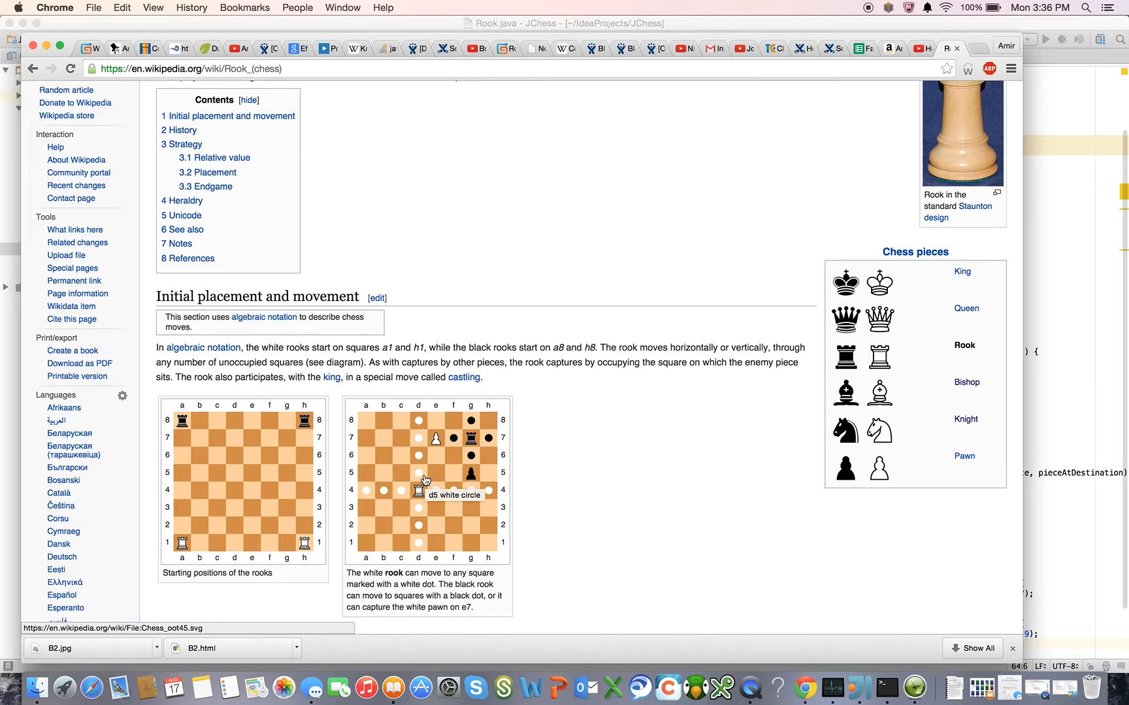
mouse_move(422, 481)
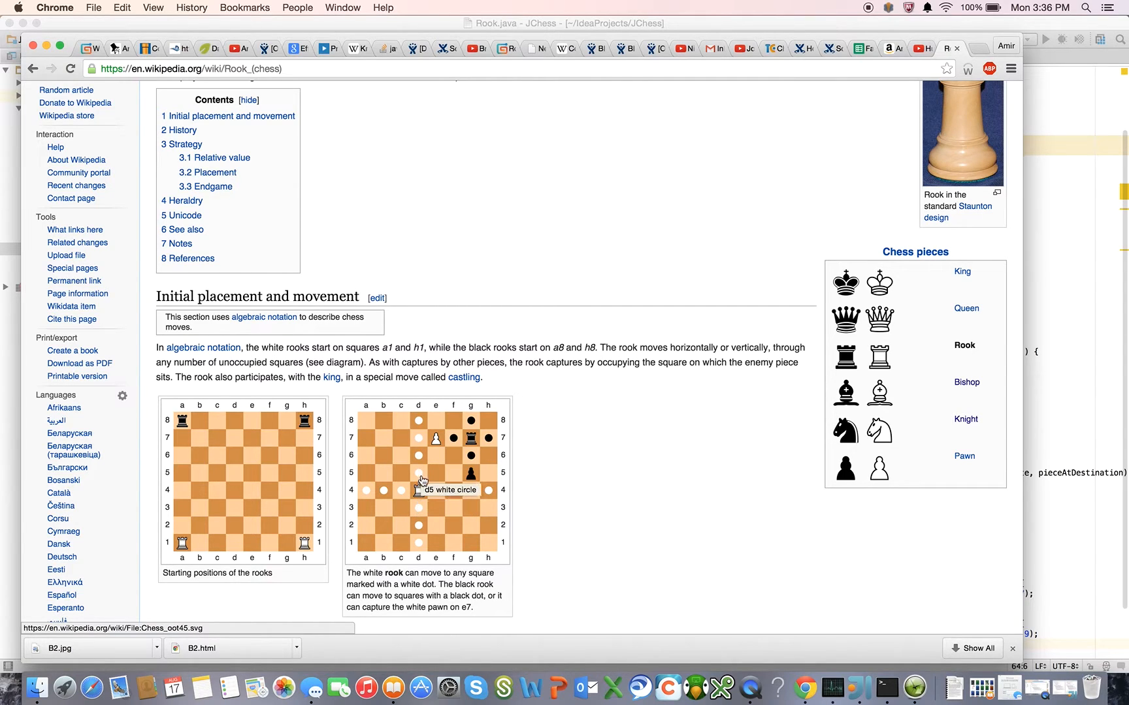
mouse_move(384, 492)
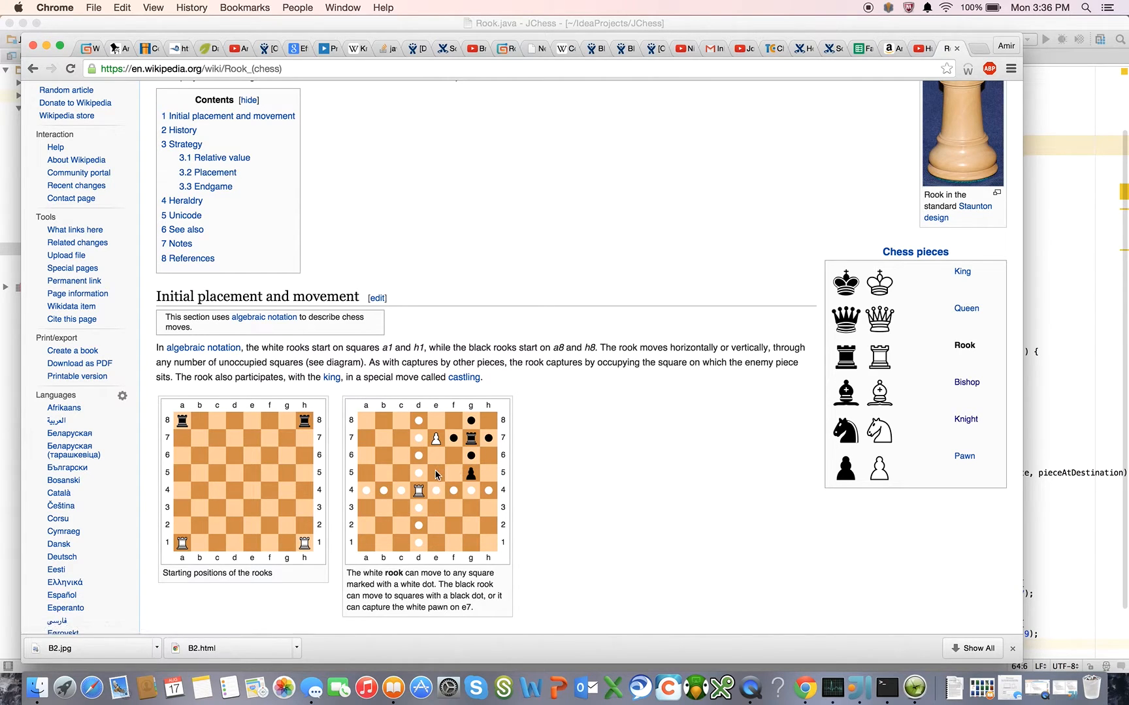
mouse_move(448, 455)
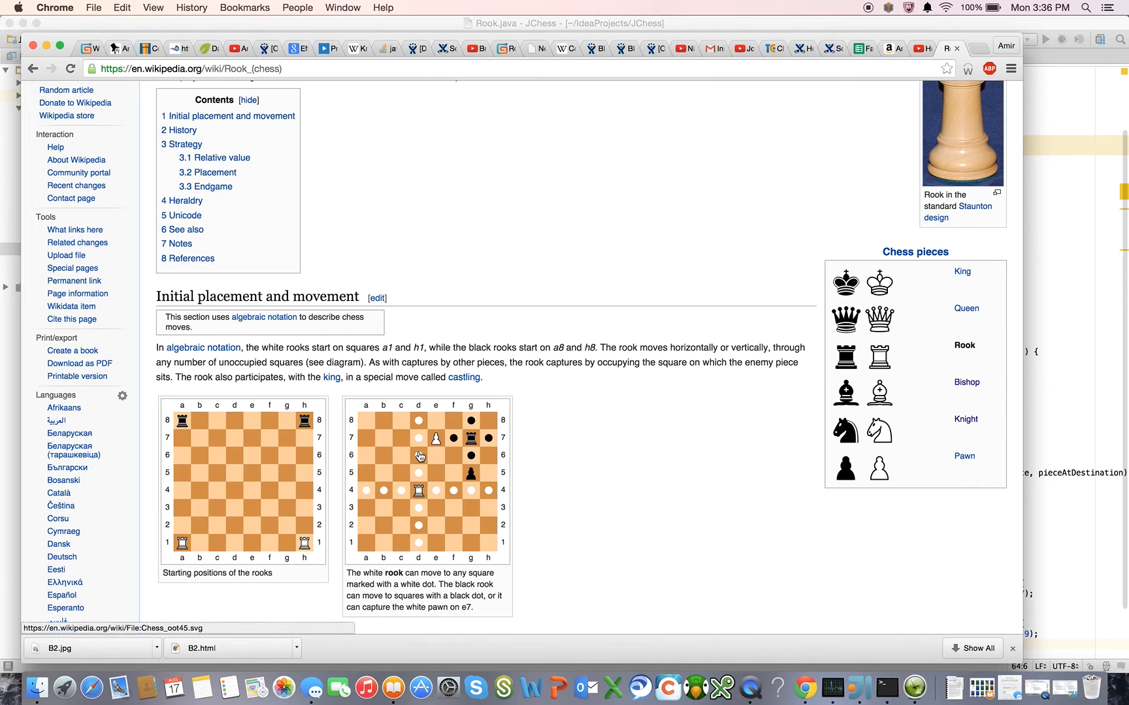
mouse_move(418, 525)
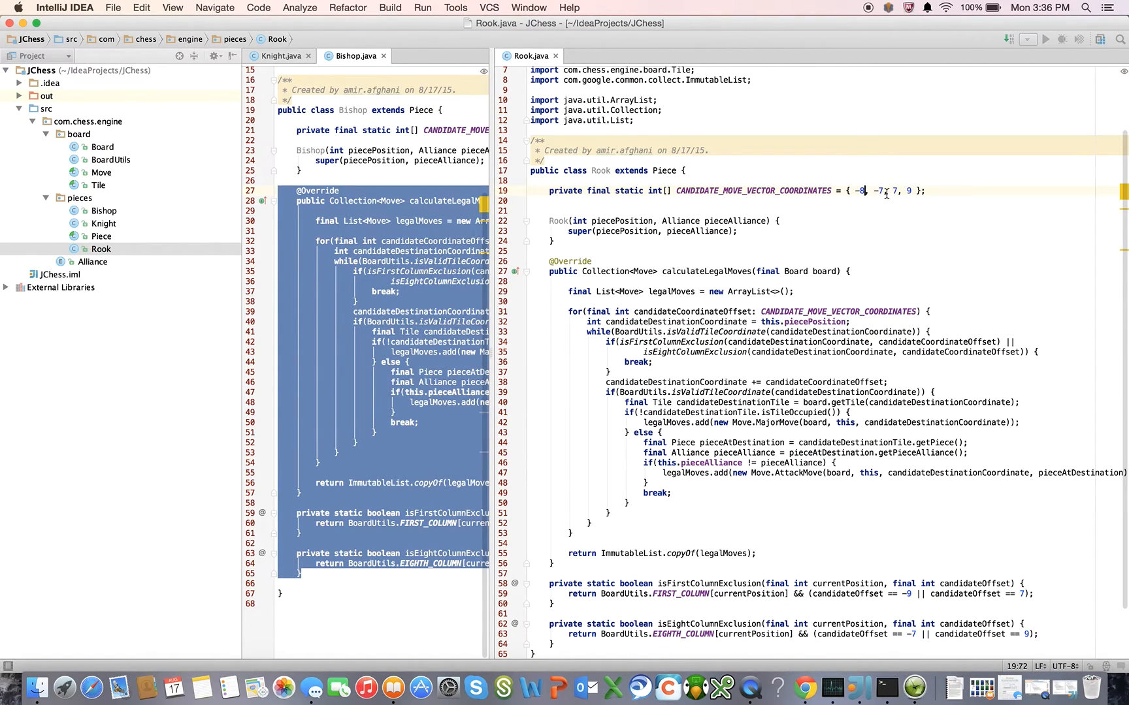
Step: Edit Rook's CANDIDATE_MOVE_VECTOR_COORDINATES to { -8, -1, 1, 8 }
text(1)
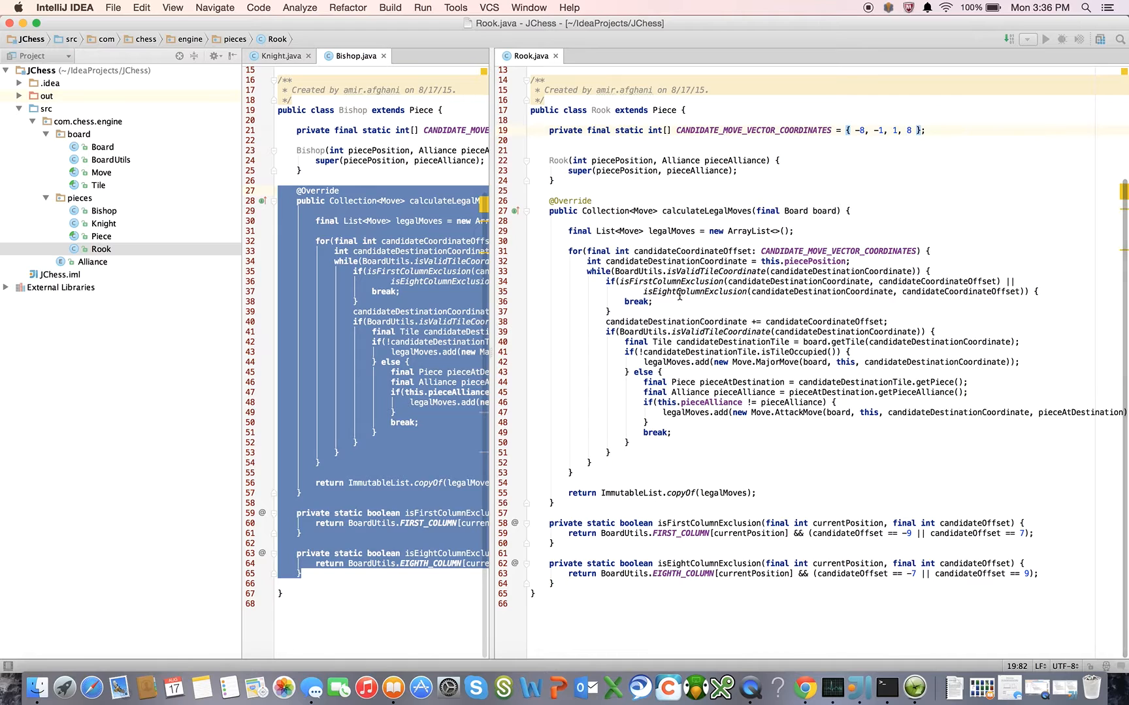
mouse_move(844, 622)
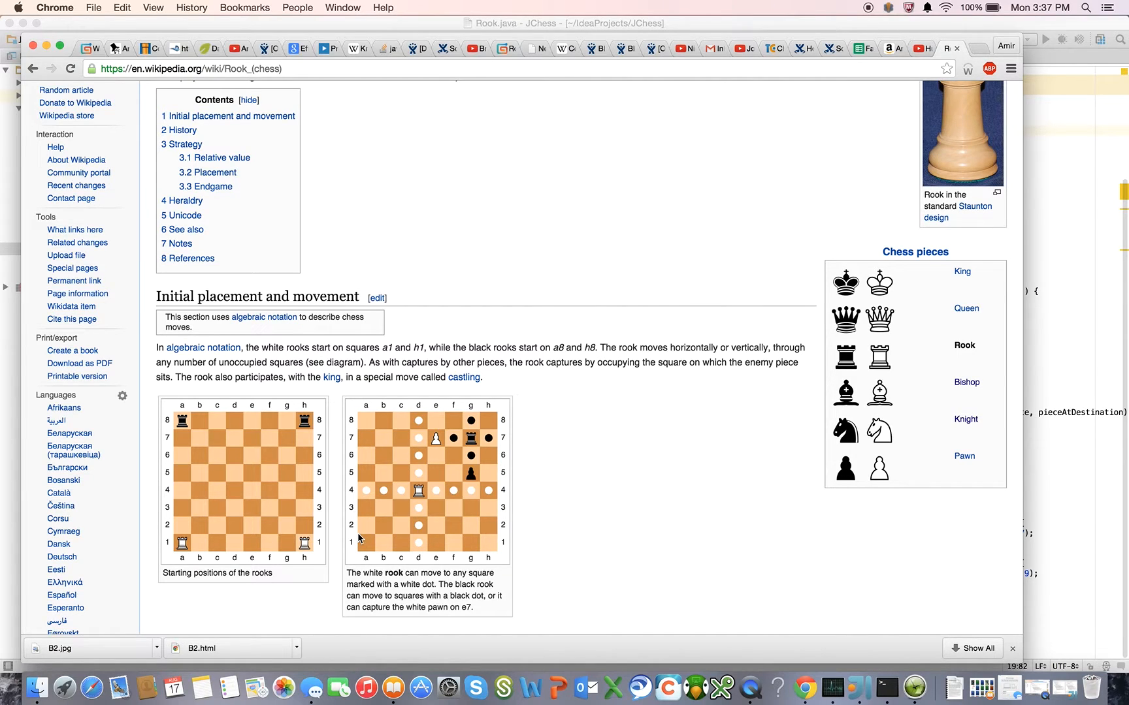
mouse_move(371, 396)
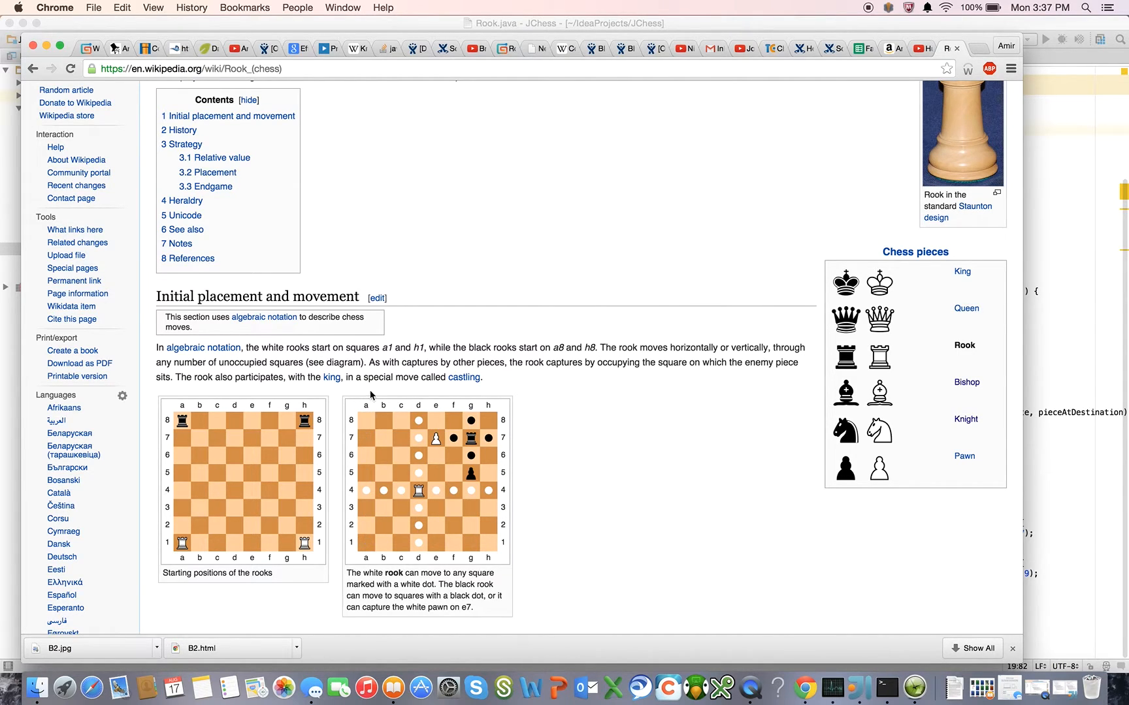
mouse_move(369, 494)
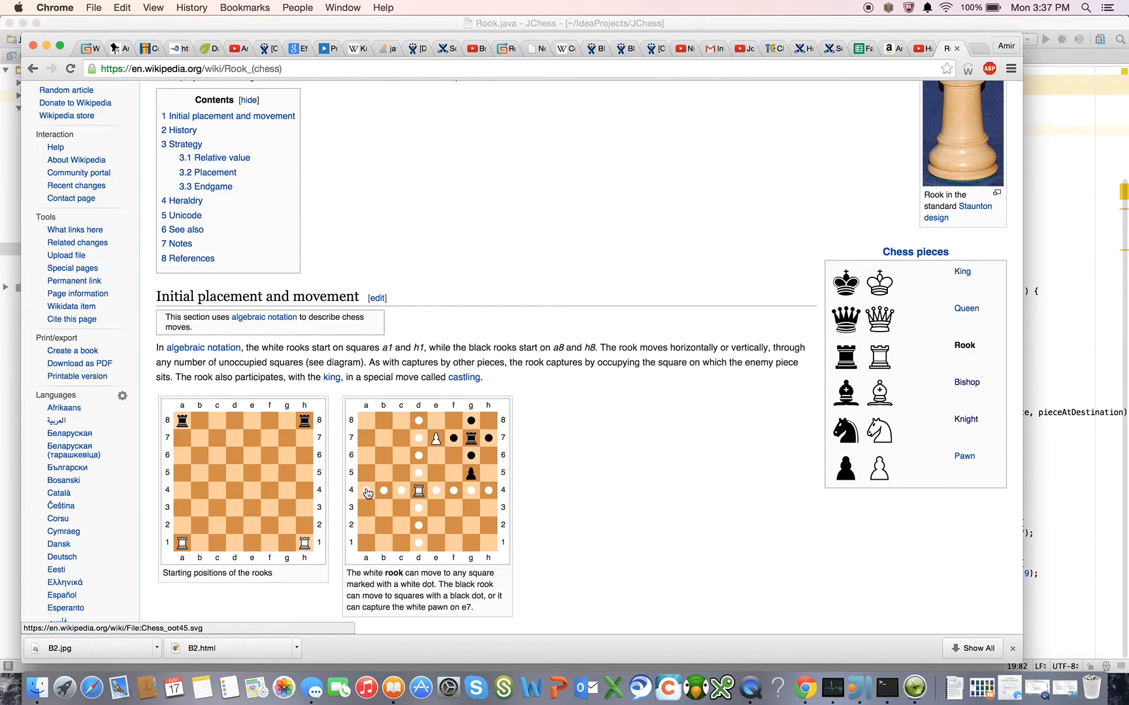
mouse_move(368, 492)
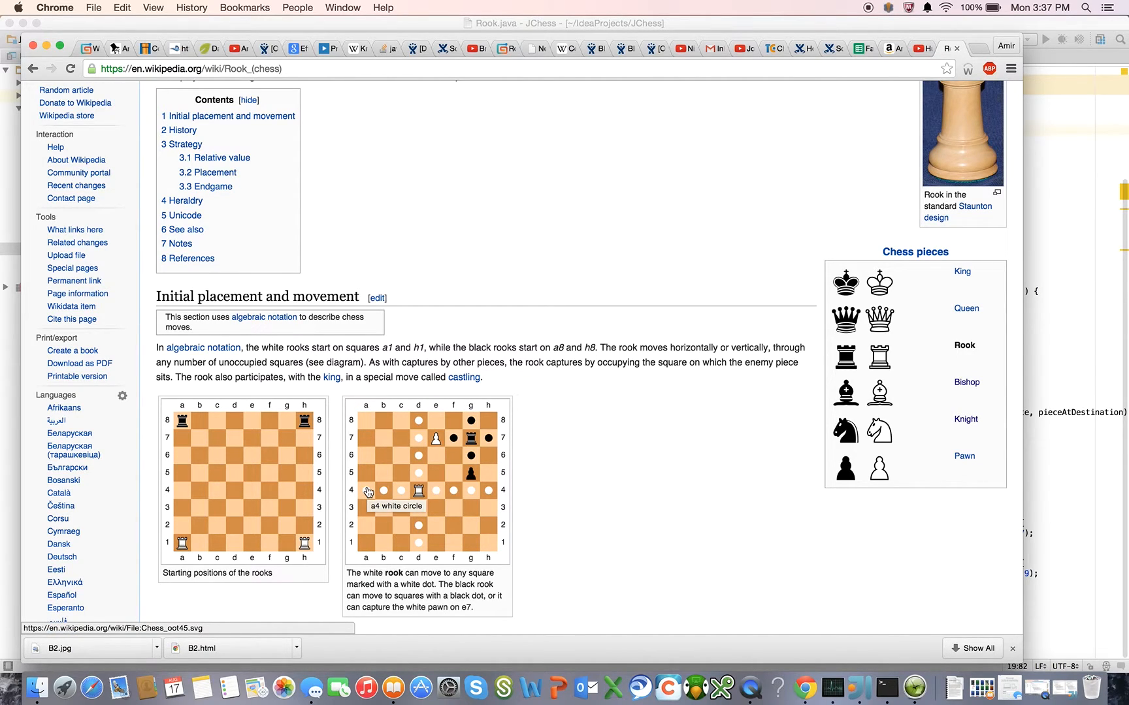
mouse_move(418, 492)
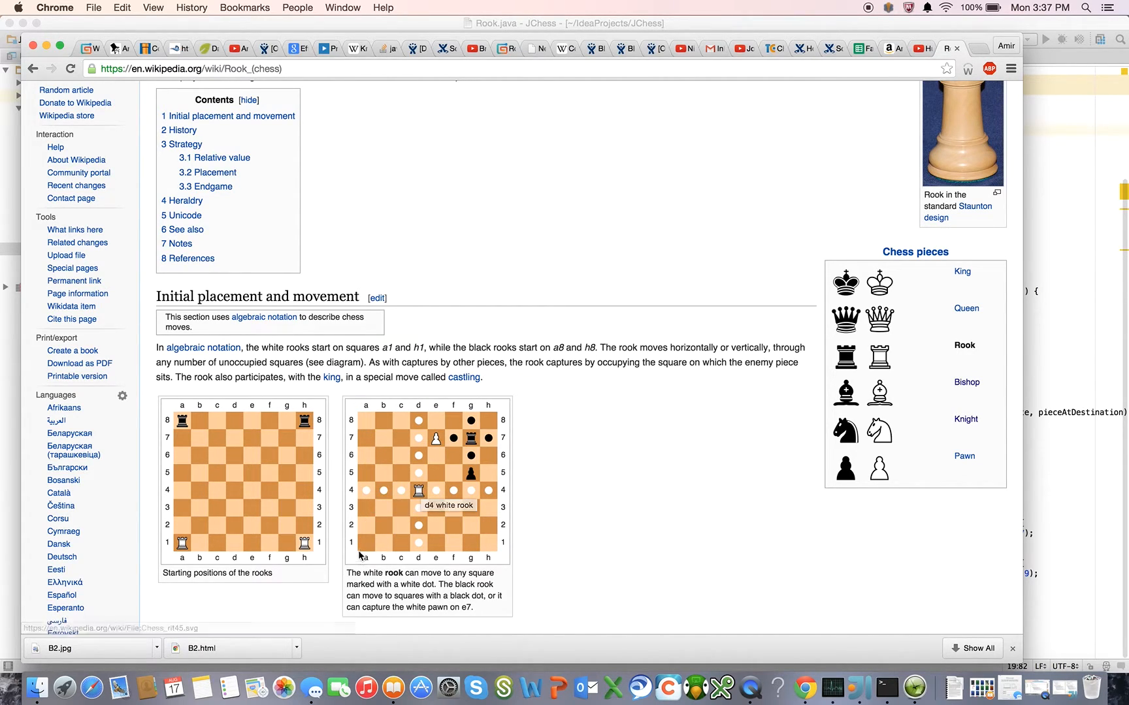
mouse_move(366, 498)
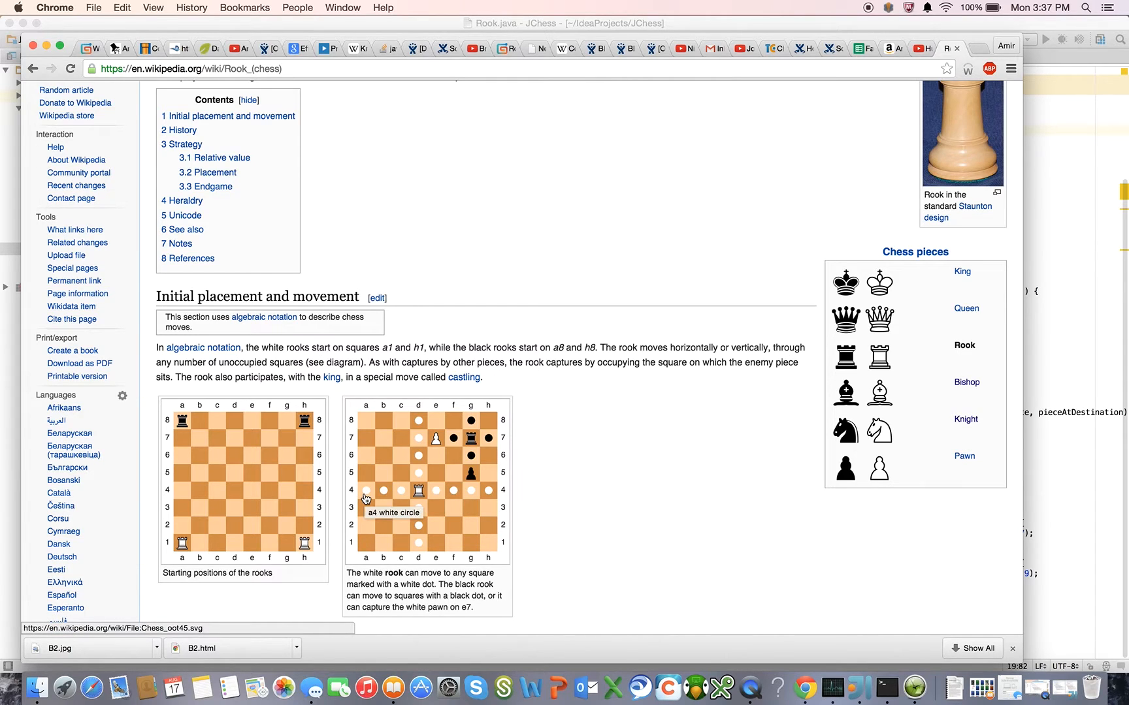
mouse_move(490, 475)
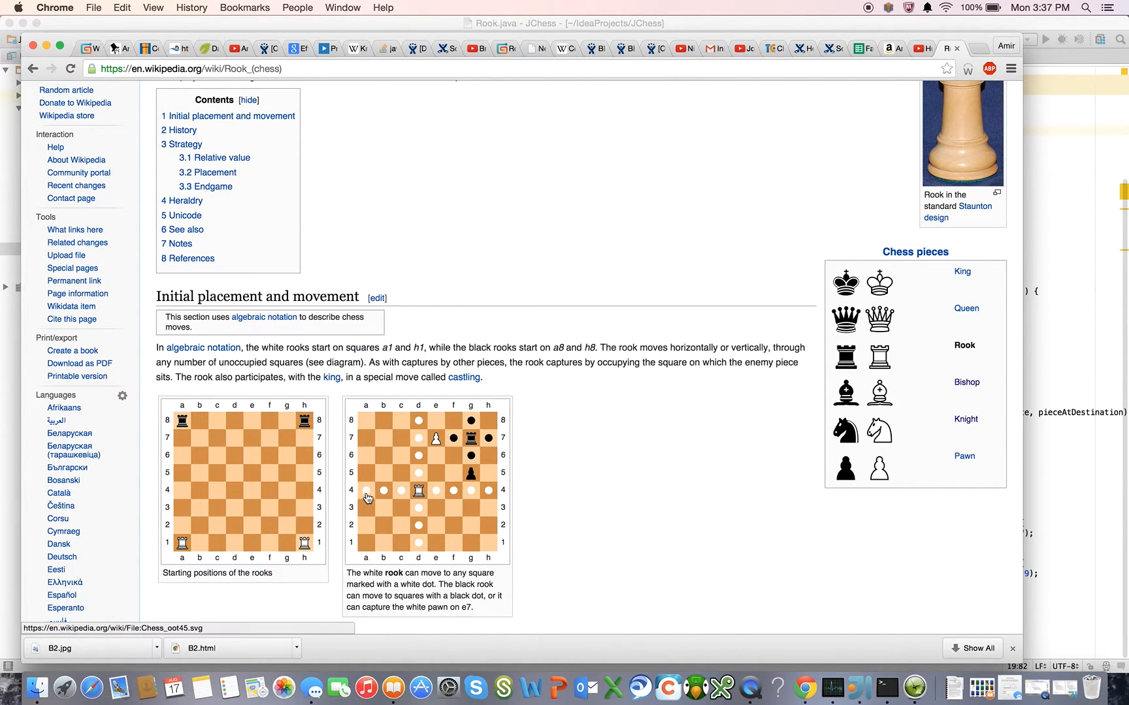
mouse_move(365, 492)
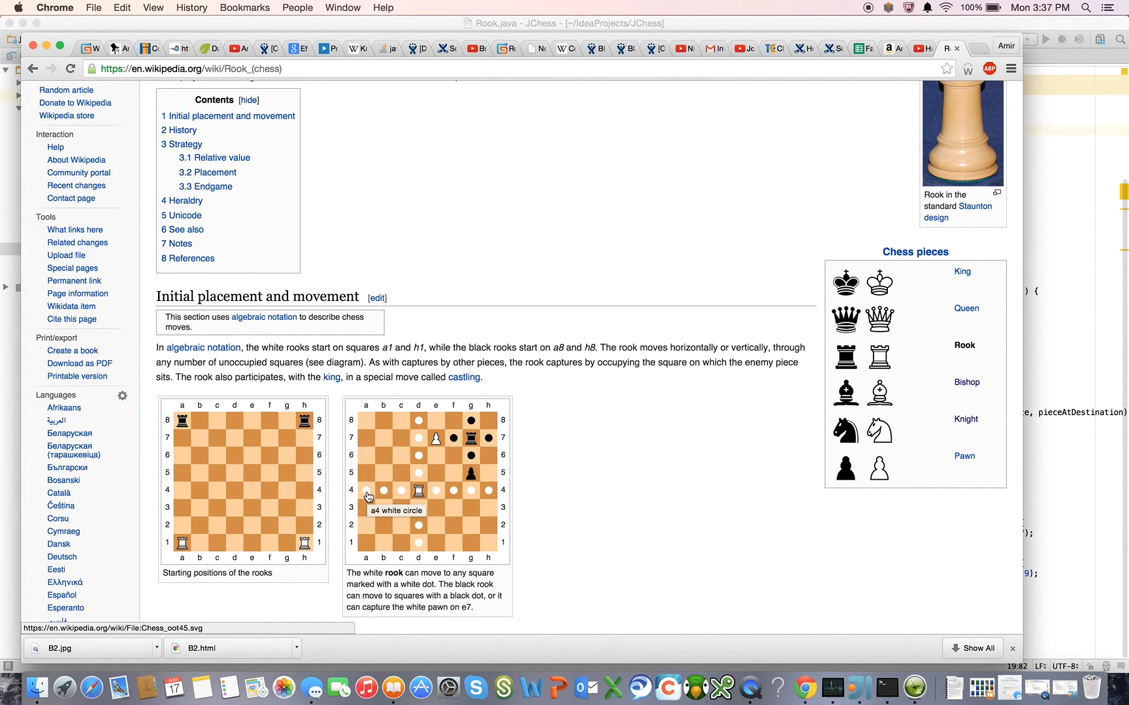
mouse_move(419, 420)
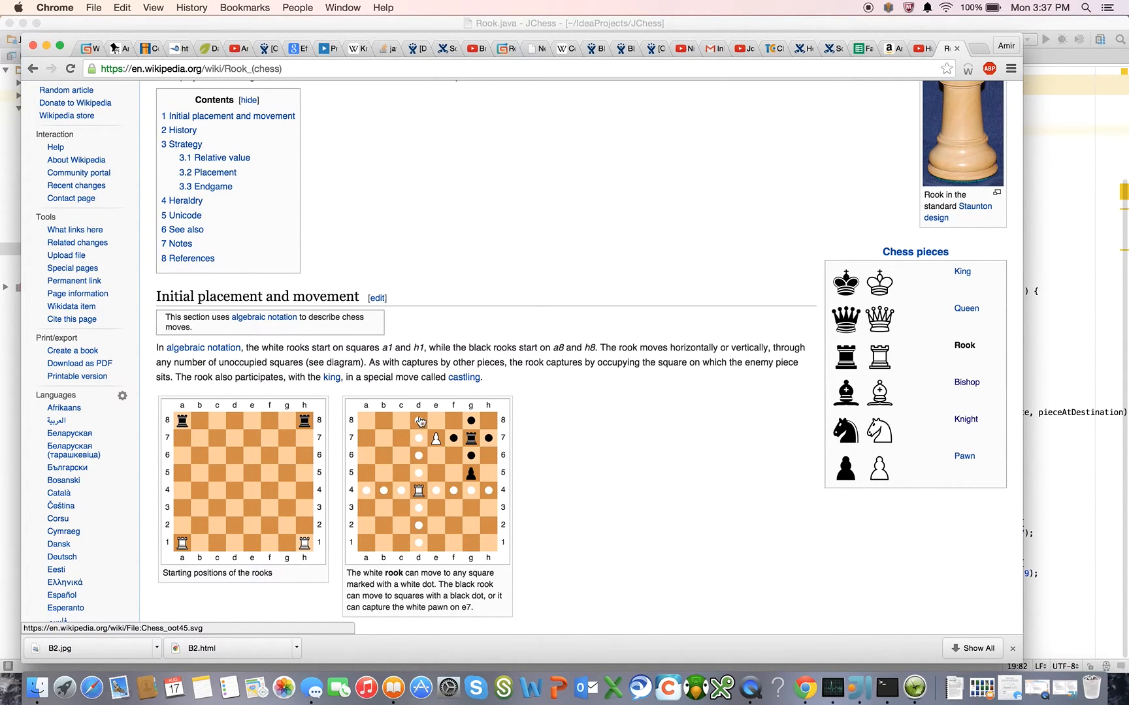
mouse_move(366, 493)
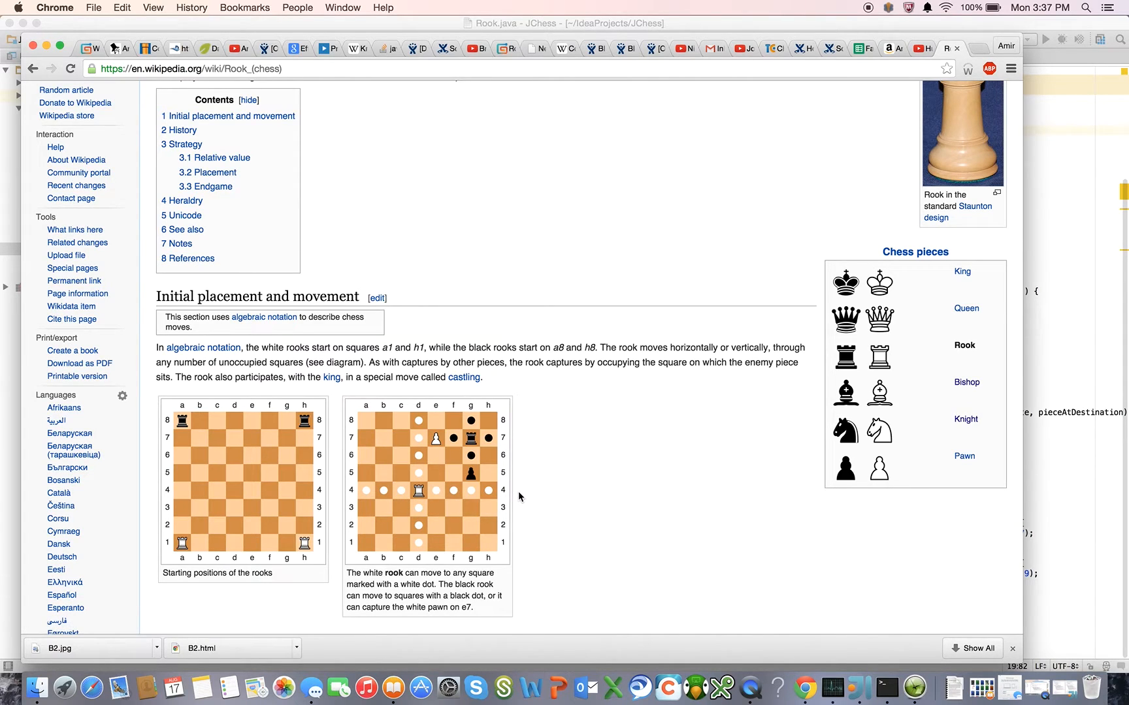
mouse_move(500, 533)
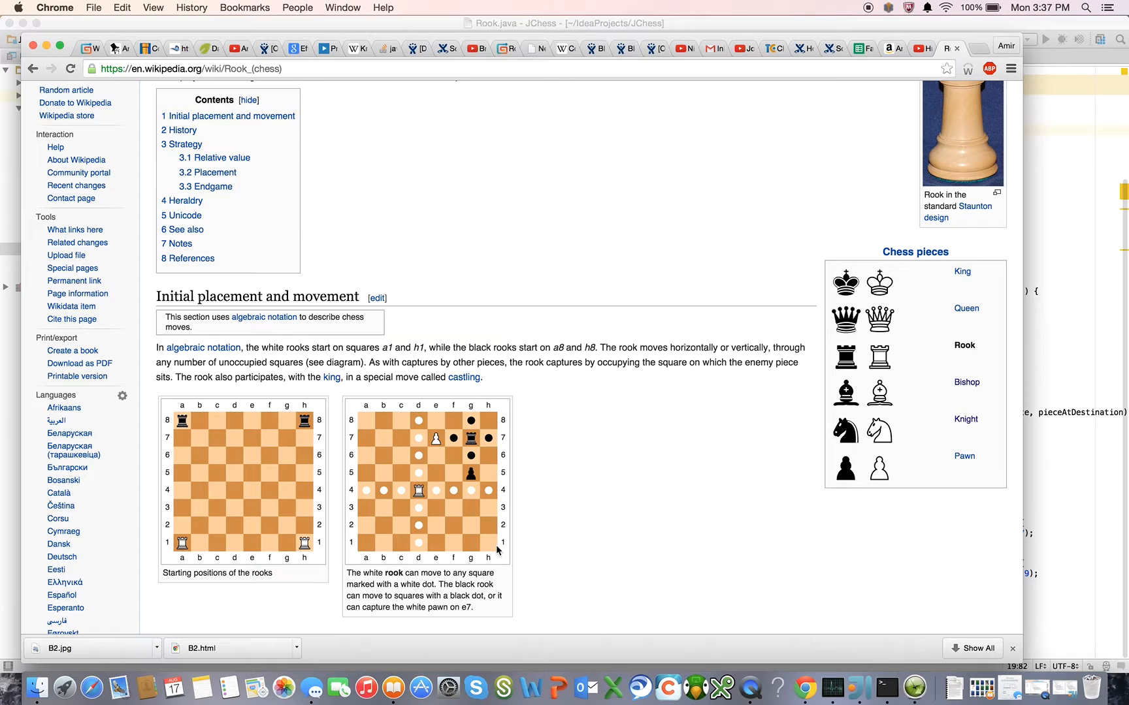
mouse_move(516, 506)
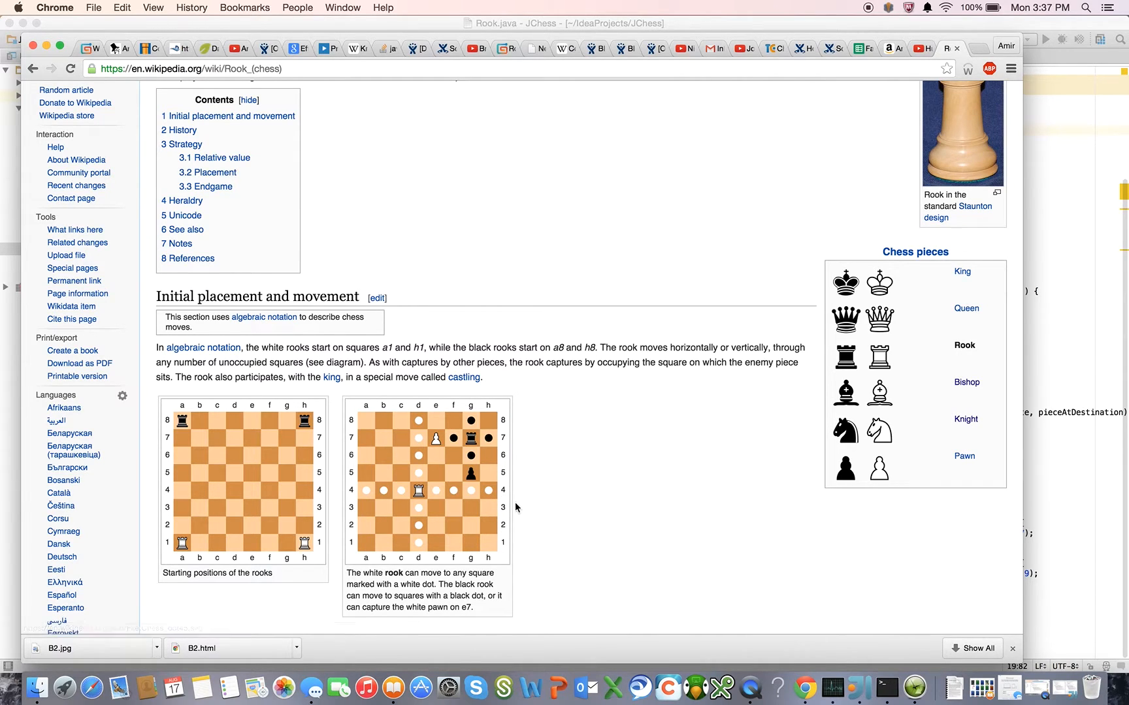
mouse_move(488, 498)
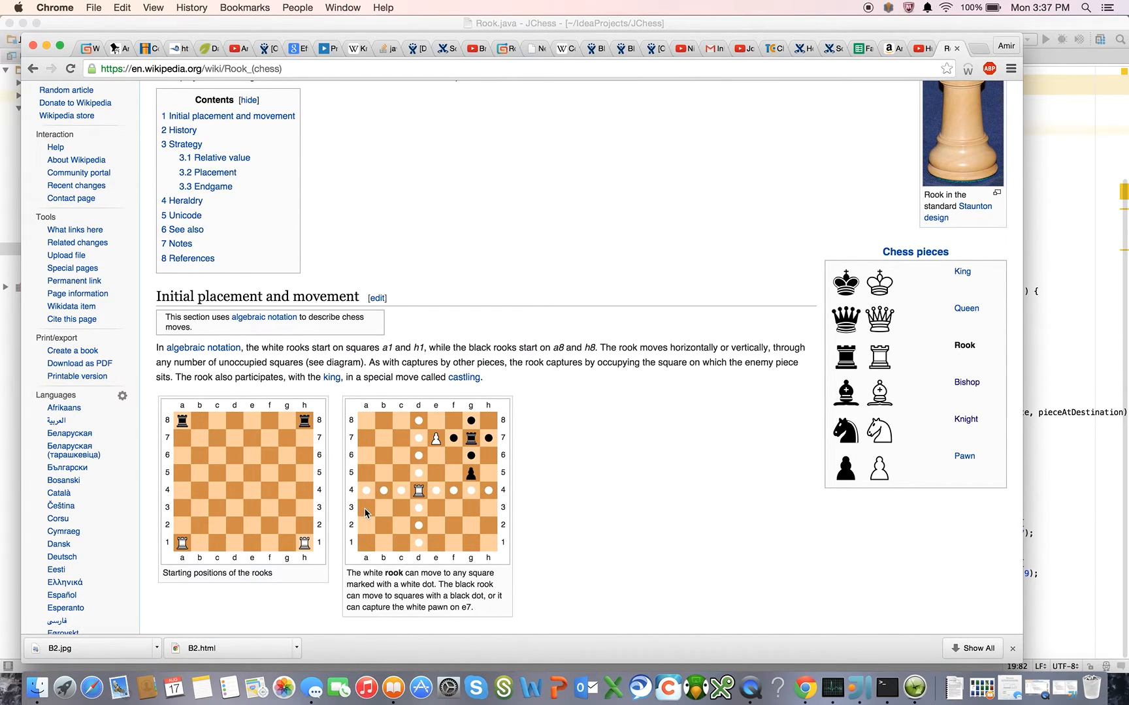
mouse_move(936, 430)
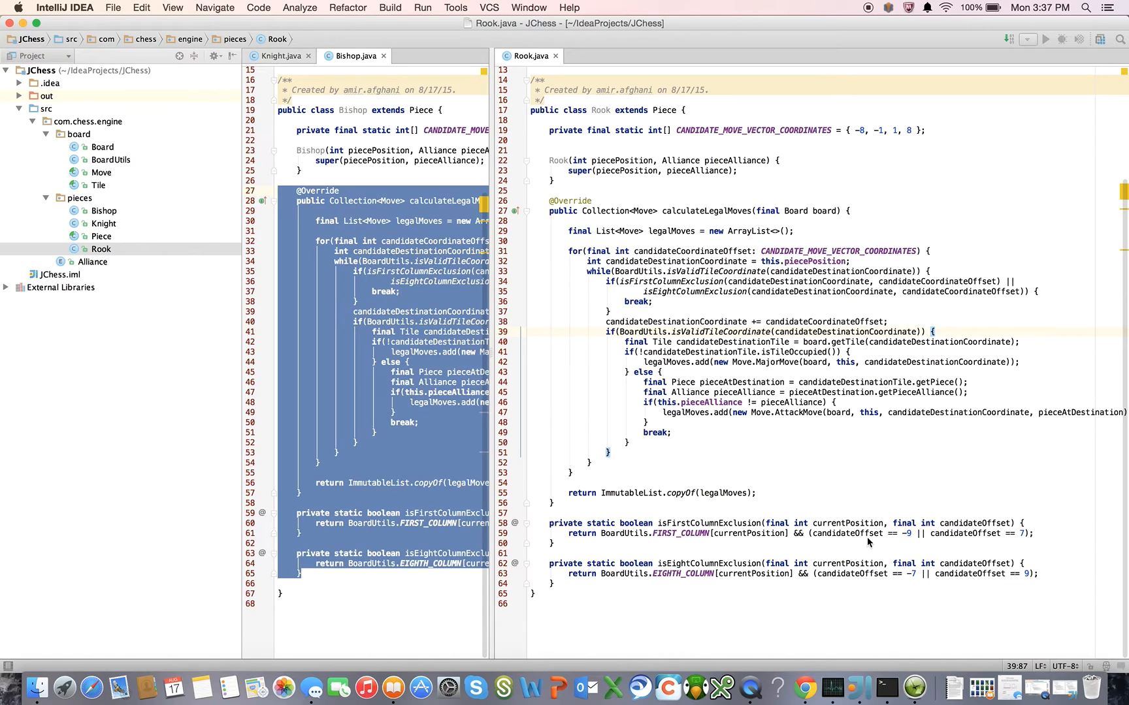
Step: Restrict isFirstColumnExclusion to candidateOffset == -1 and isEightColumnExclusion to 1, closing Bishop.java
click(908, 533)
text(1)
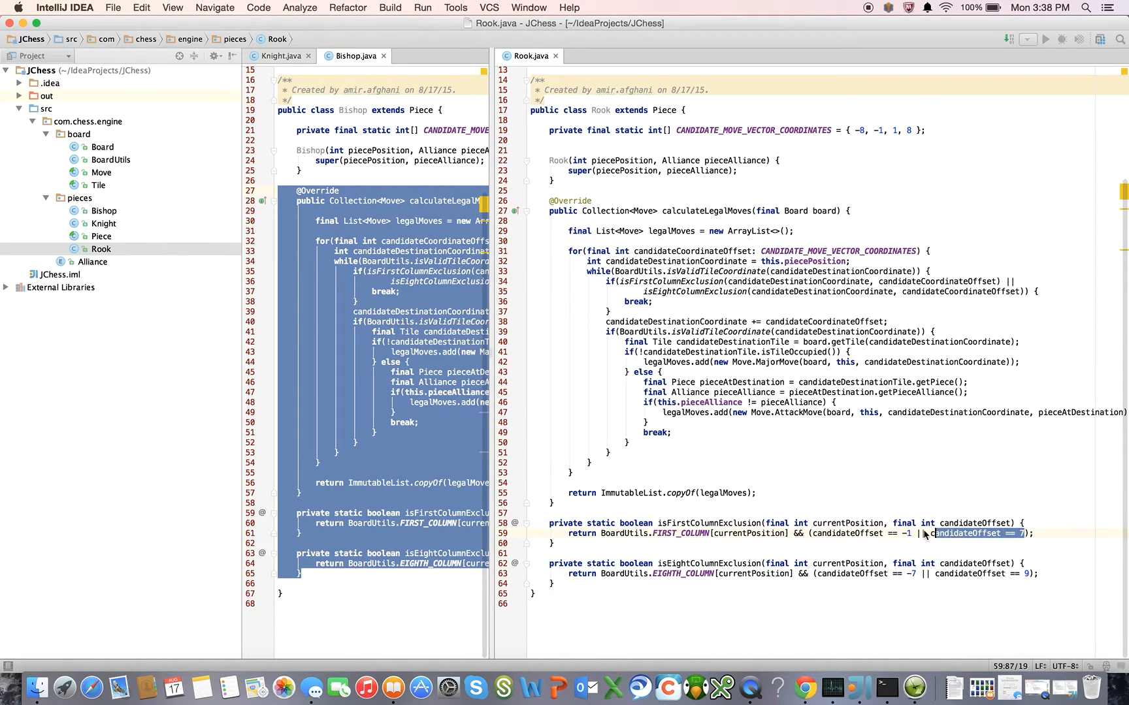
key(Delete)
text(1)
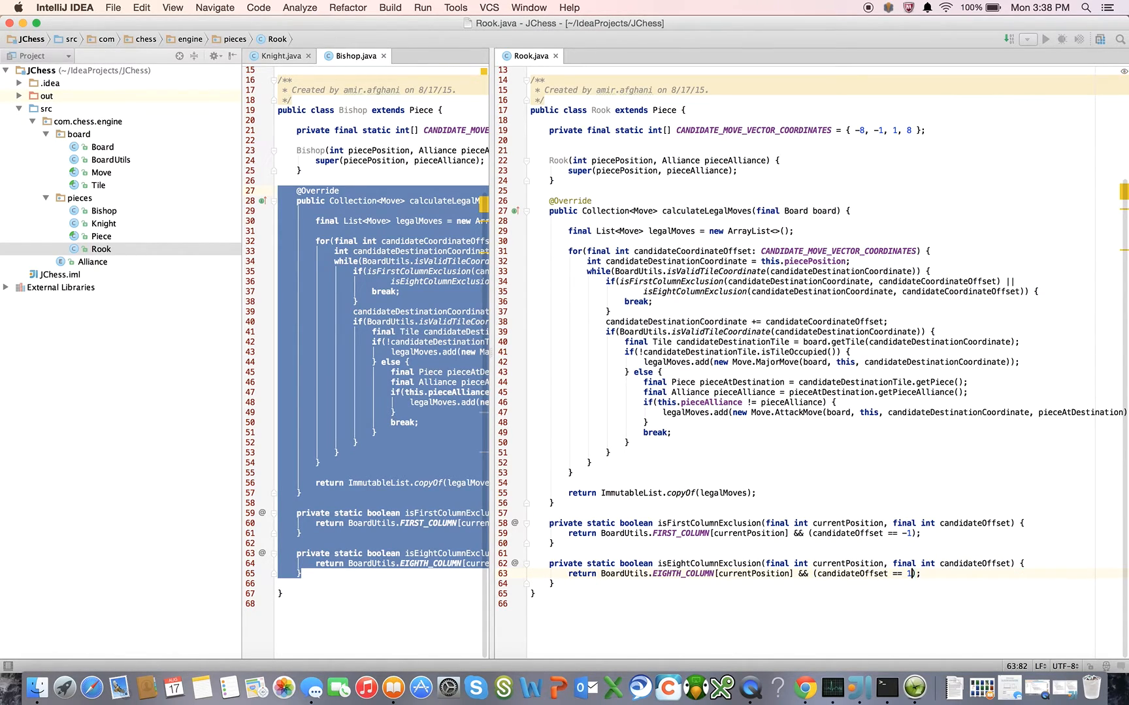
click(276, 55)
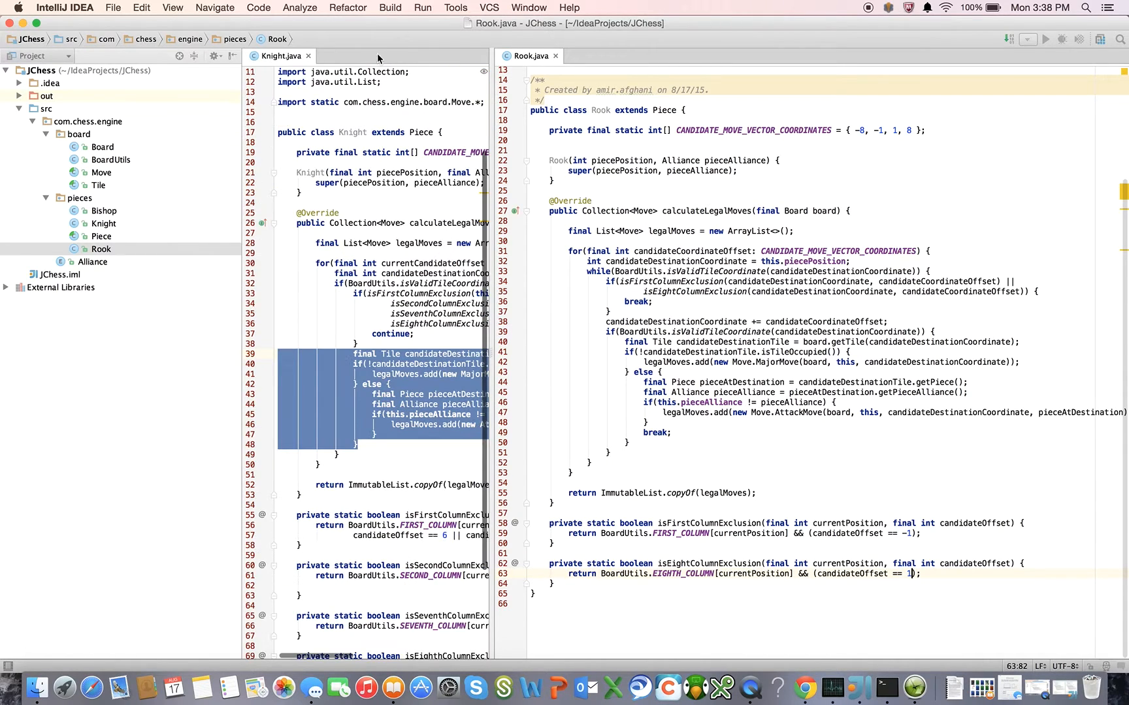
Step: Close Knight.java so Rook.java is the only open editor
click(307, 57)
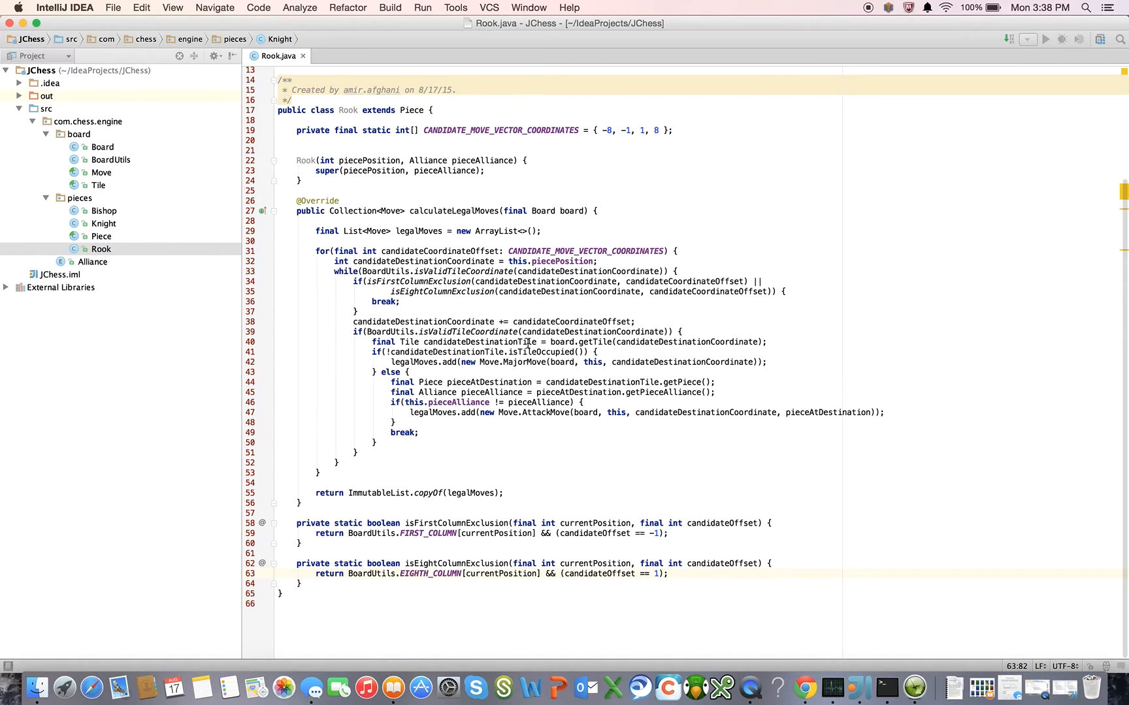
mouse_move(529, 406)
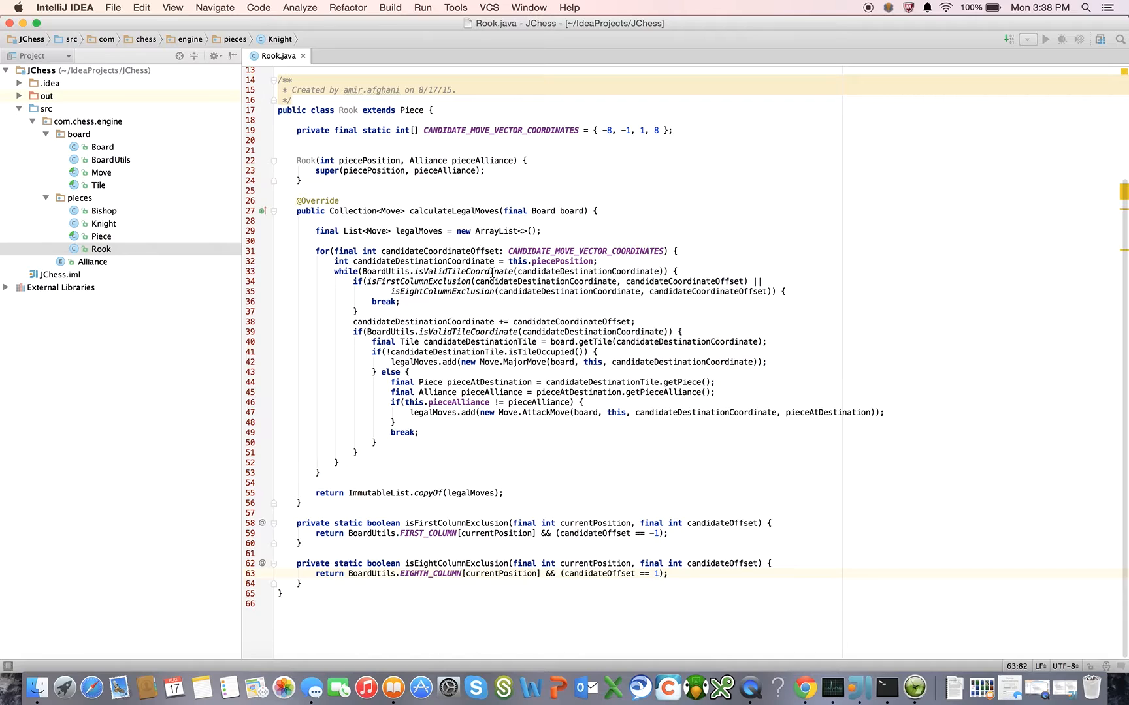
mouse_move(462, 316)
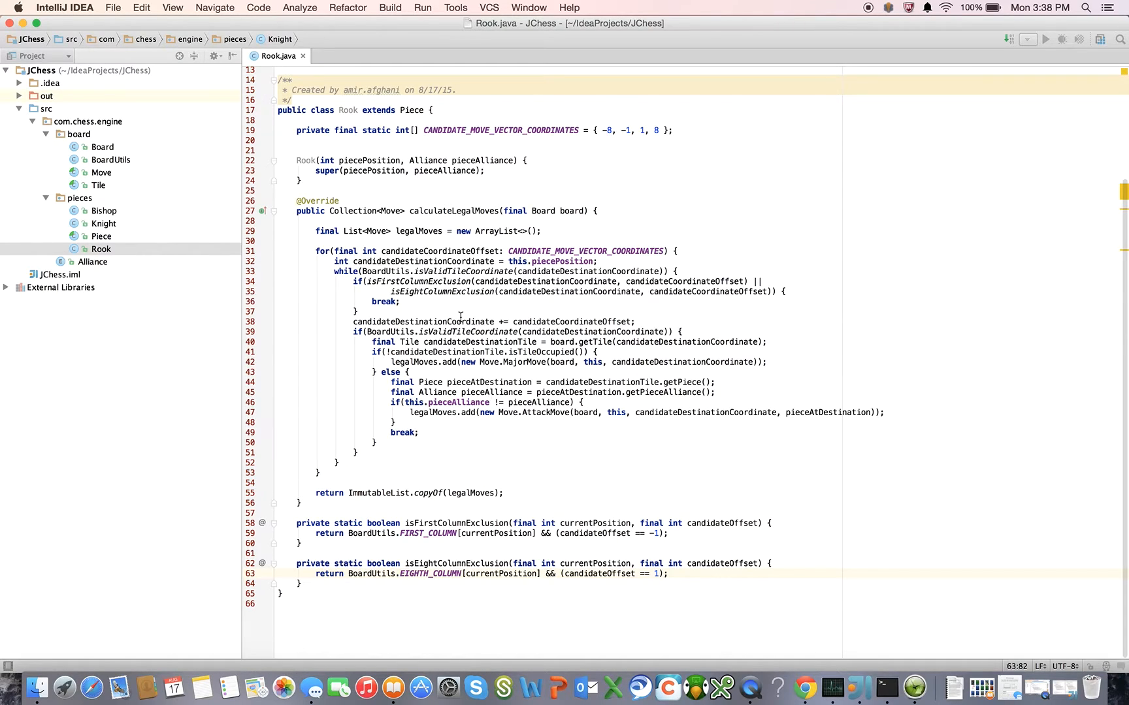
mouse_move(132, 258)
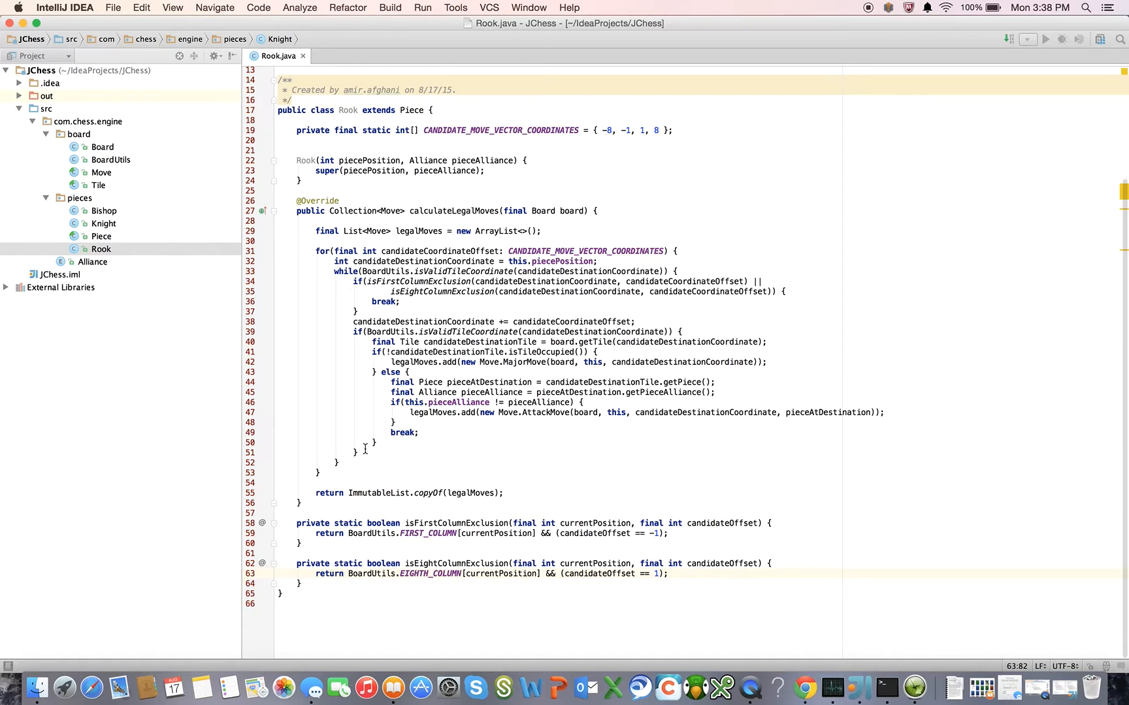
mouse_move(385, 516)
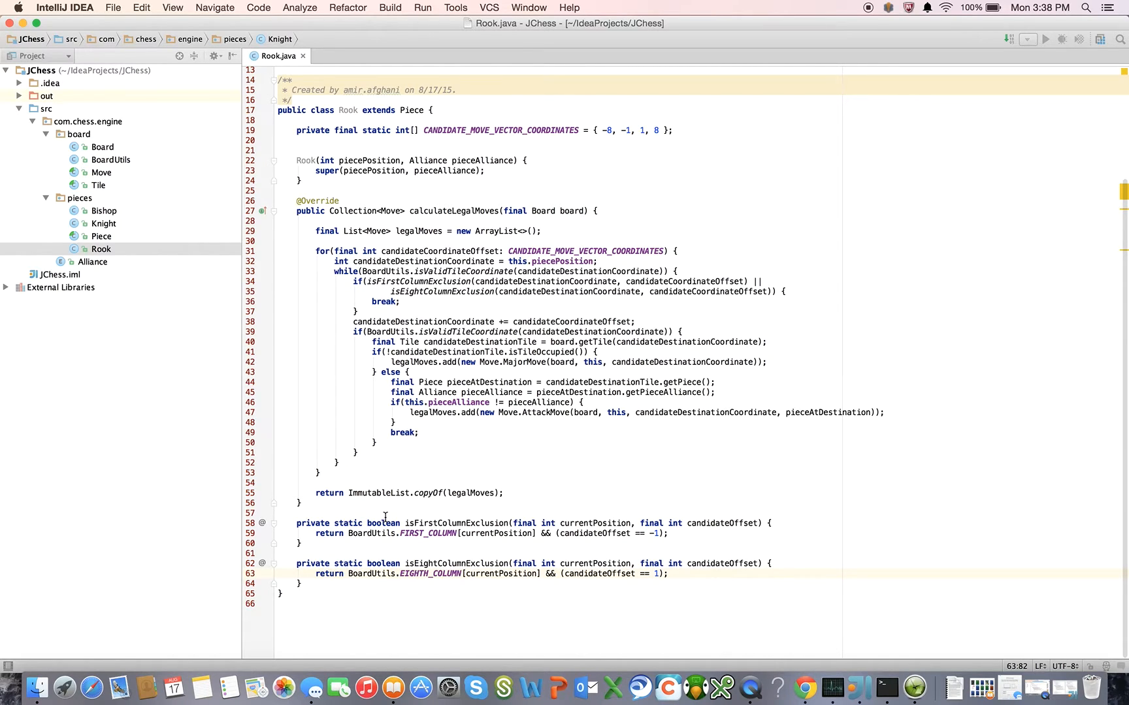
mouse_move(123, 271)
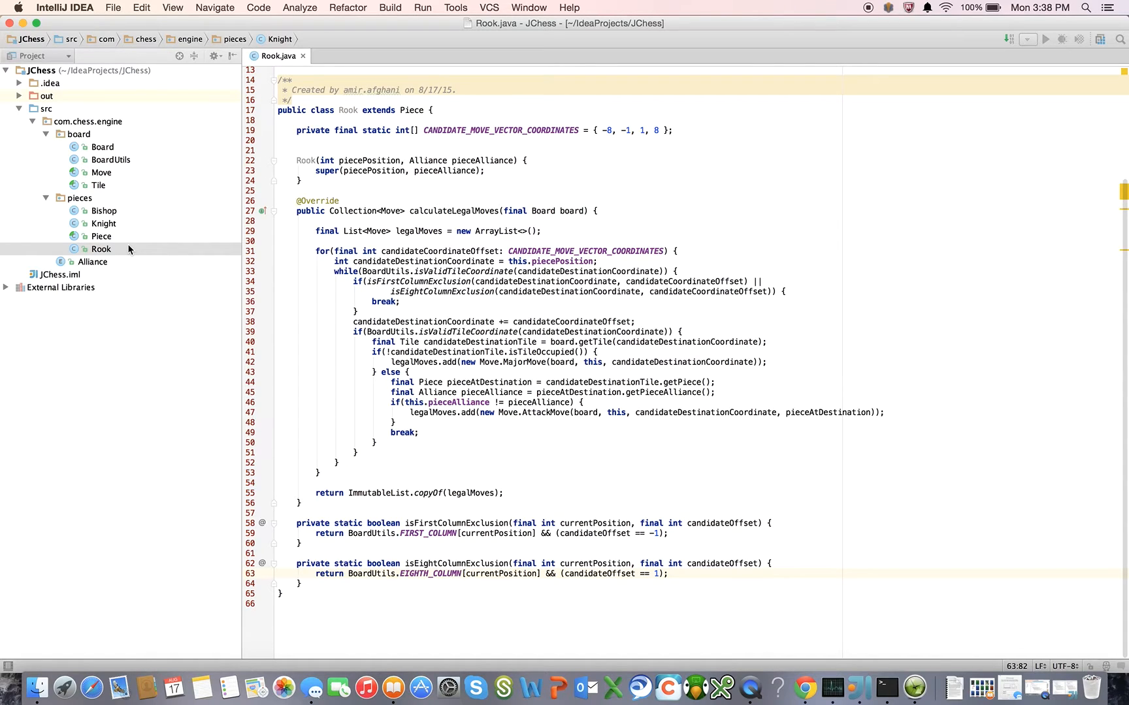
mouse_move(110, 251)
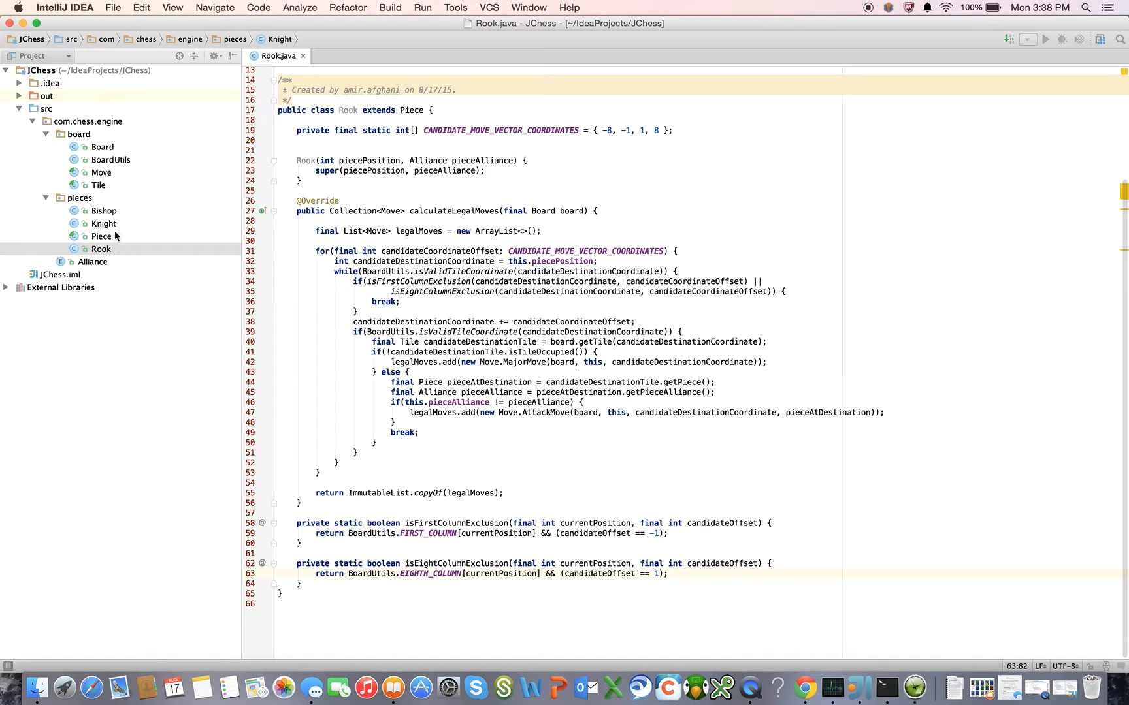
mouse_move(121, 216)
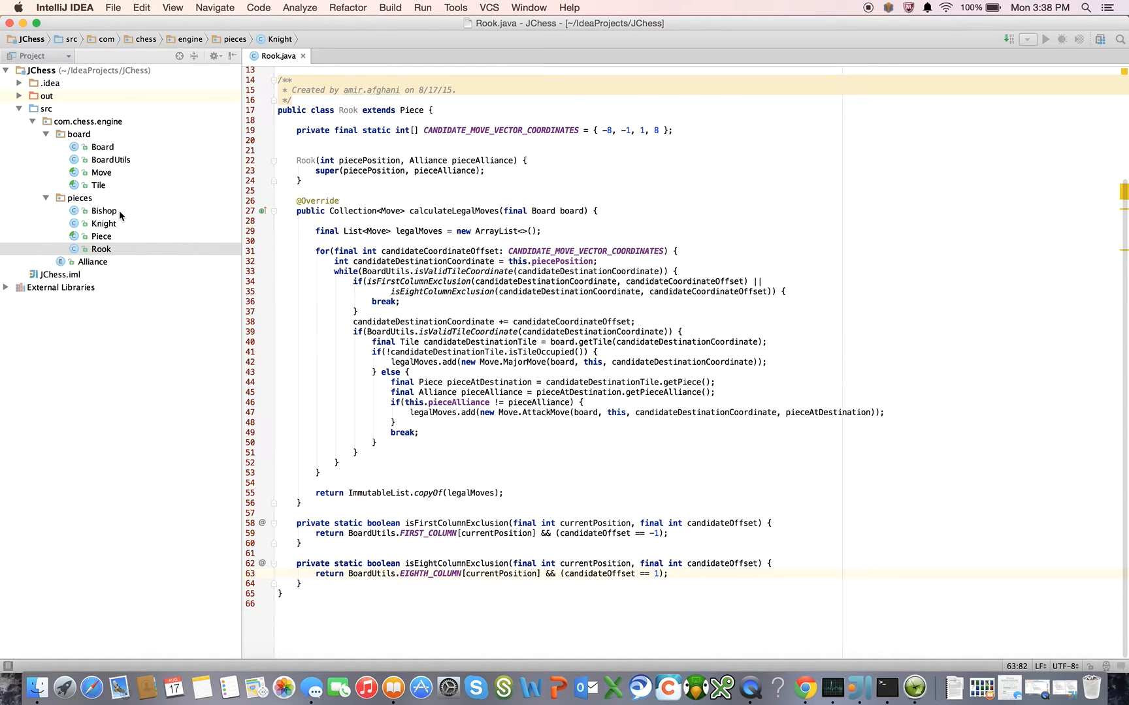
mouse_move(147, 261)
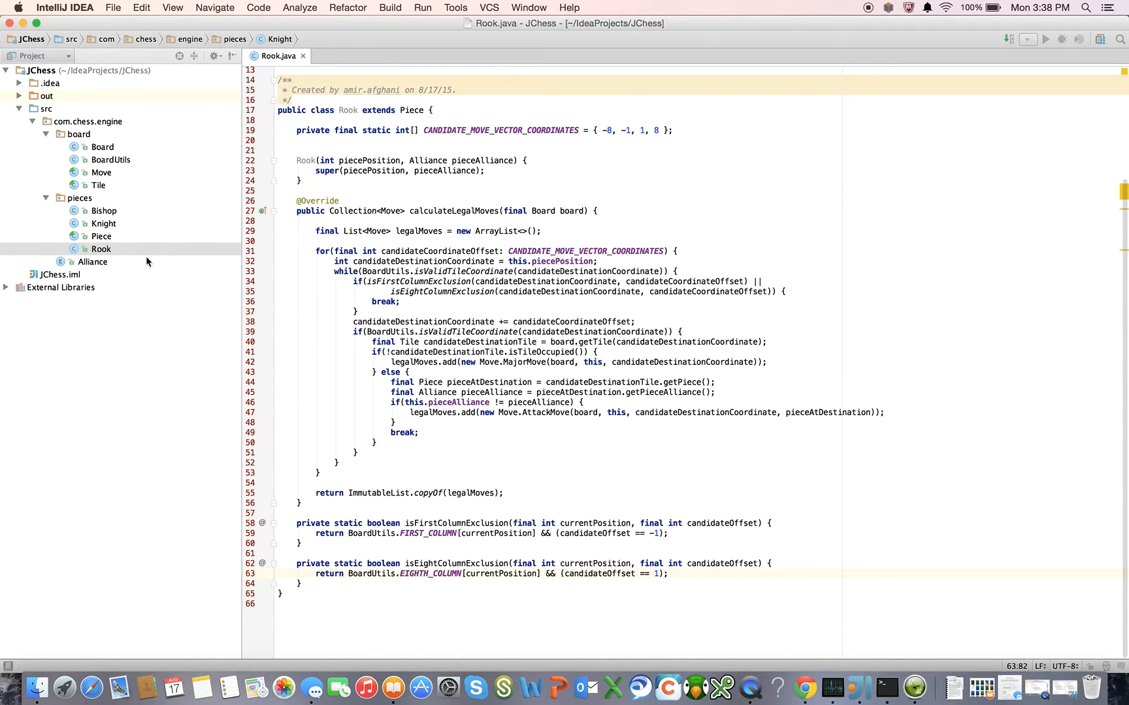